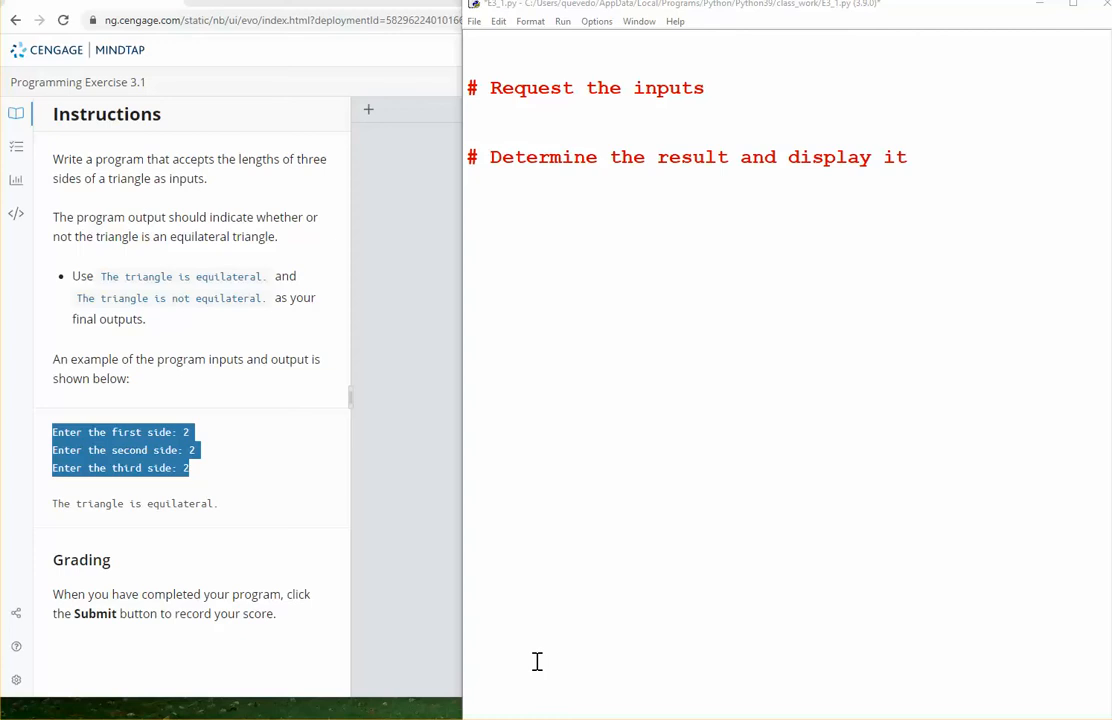
mouse_move(508, 440)
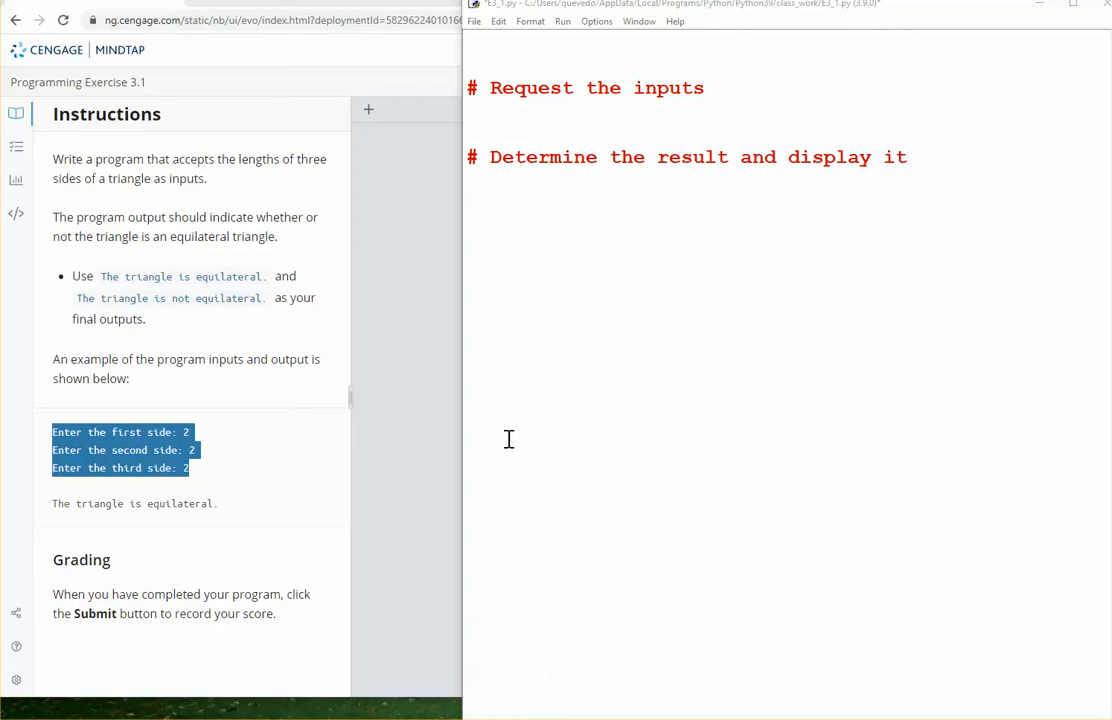
mouse_move(503, 375)
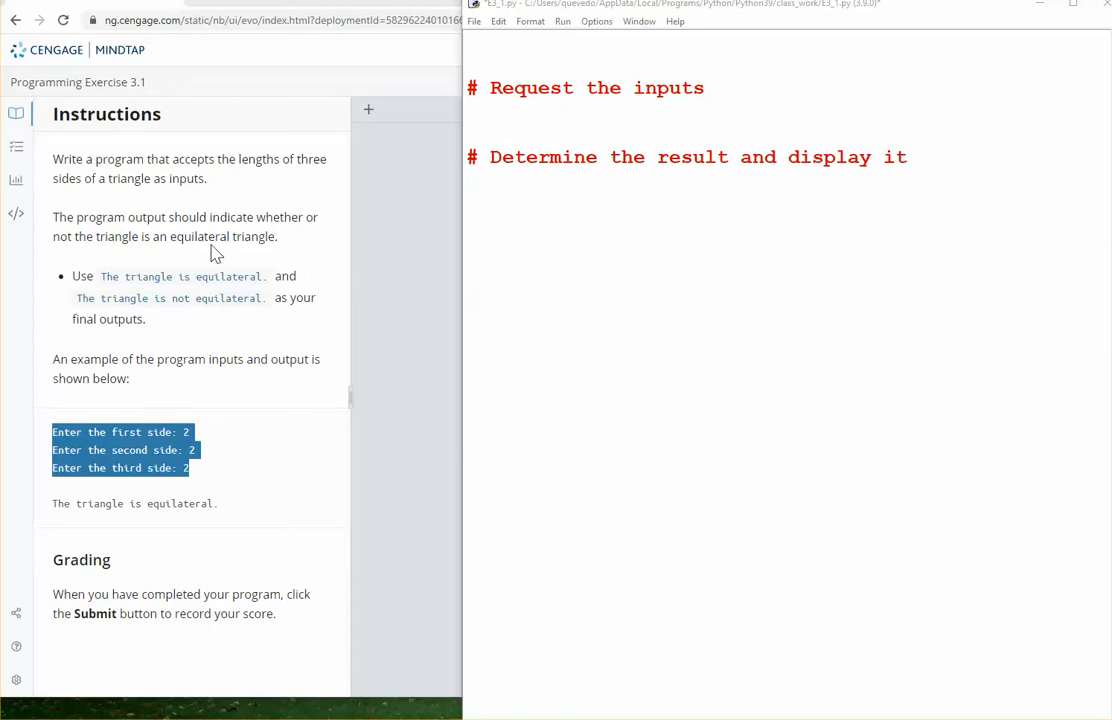
mouse_move(322, 344)
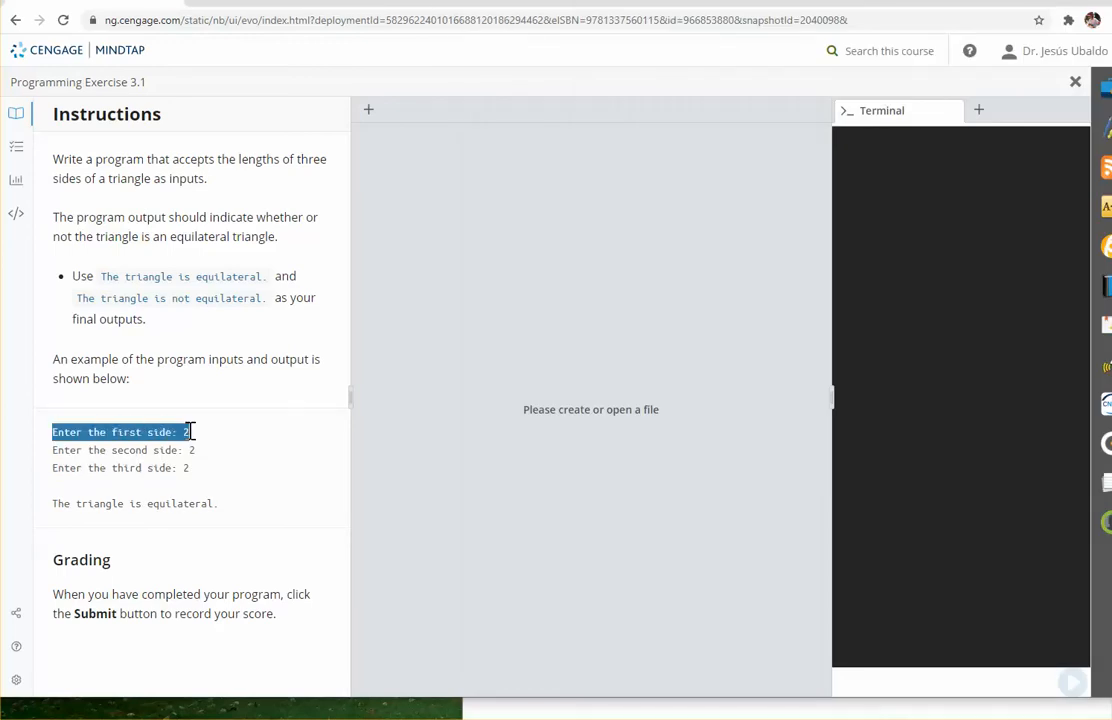
Highlight the three equilateral-triangle sample input lines in MindTap, then clear the selection.
drag(185, 431, 195, 468)
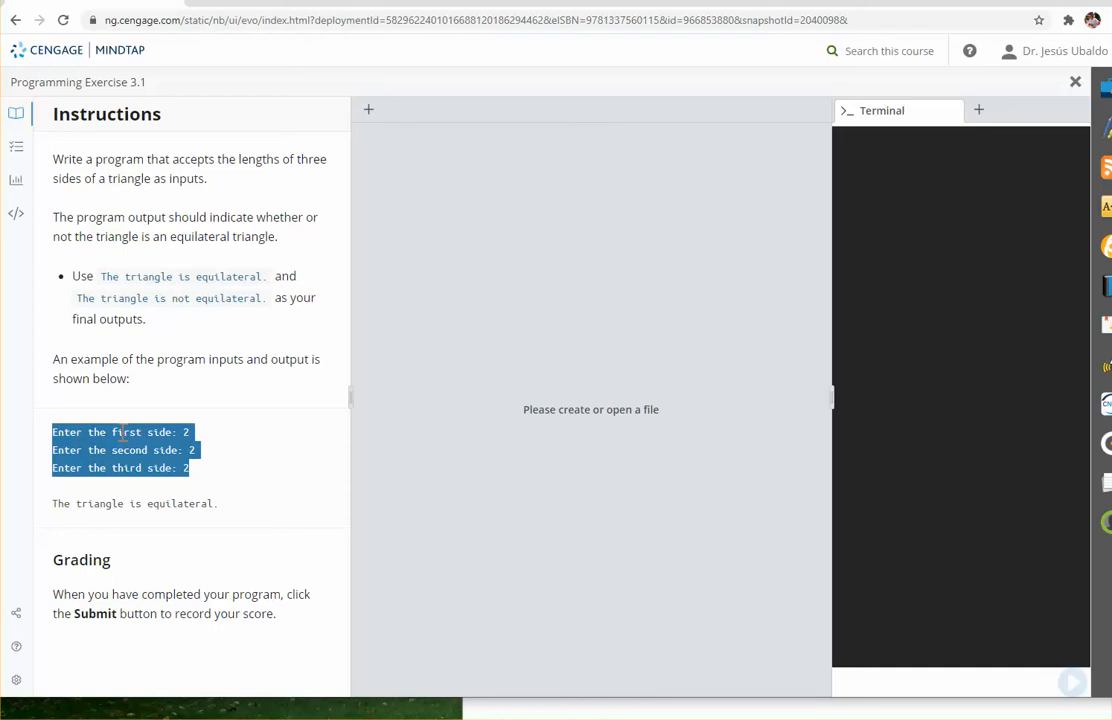
click(120, 475)
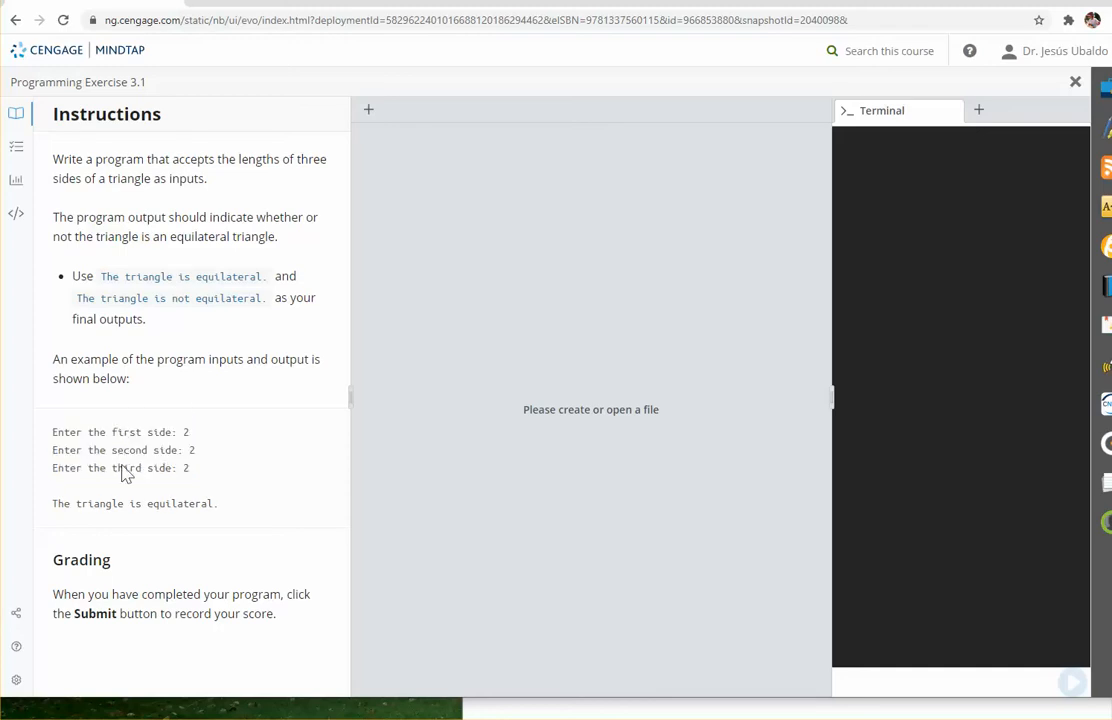
mouse_move(123, 468)
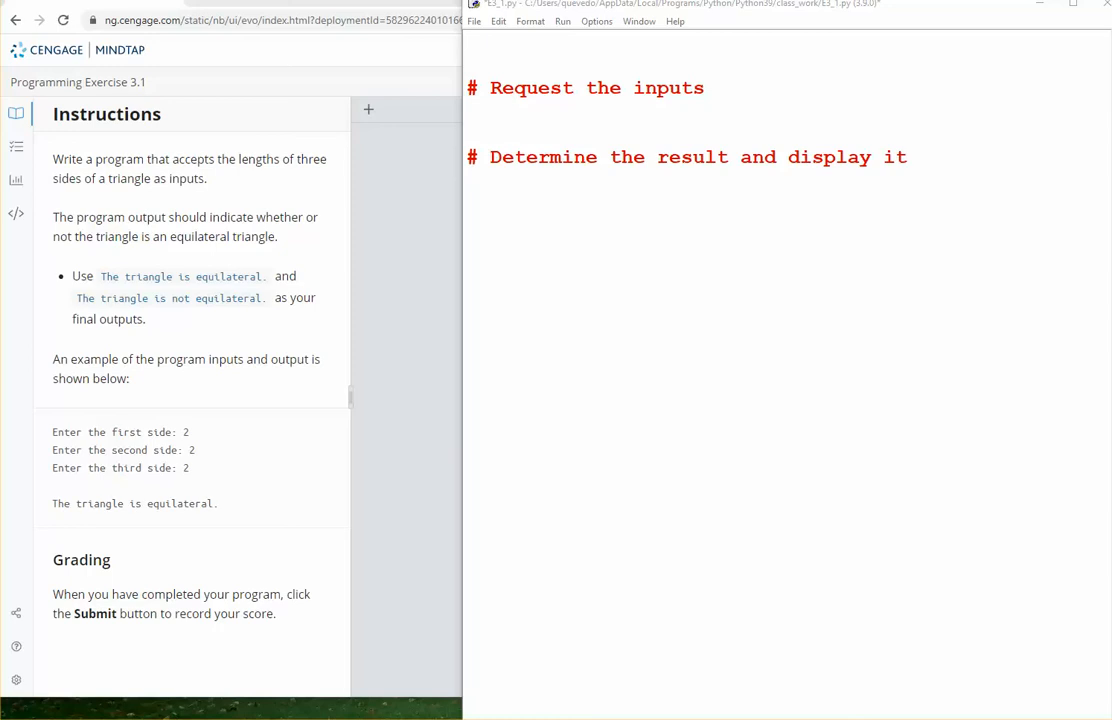
Add side1 = int(input("Enter the first side: ")) below the inputs comment.
click(470, 110)
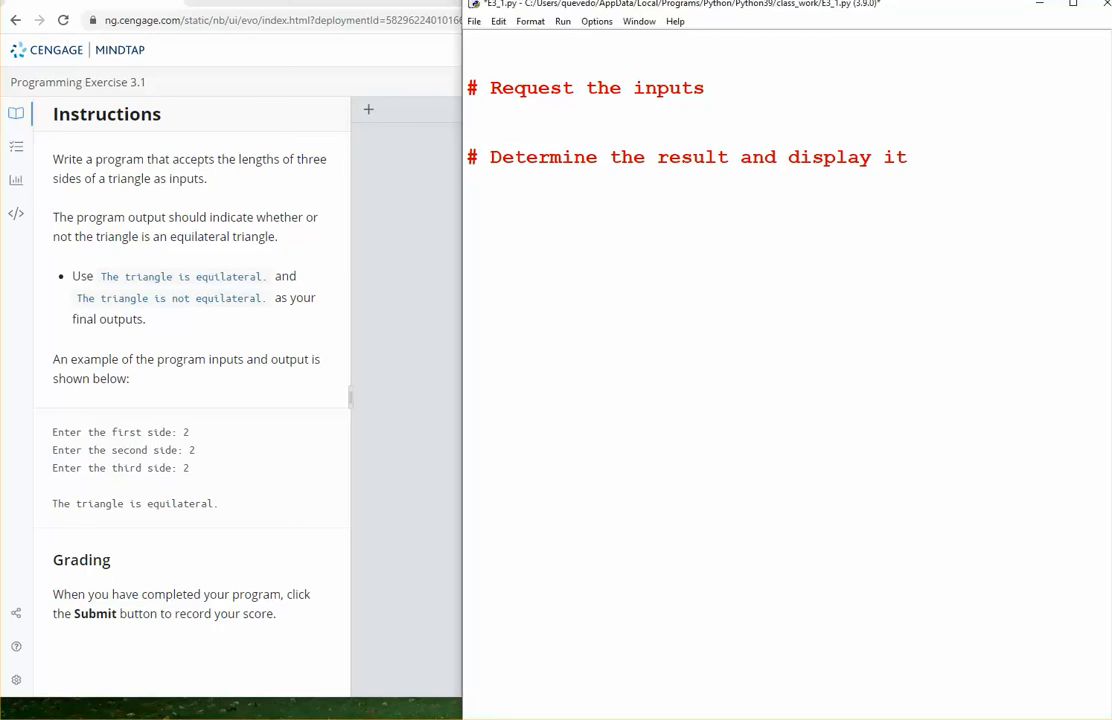
text(side1 = int(input("Enter the first side: ")))
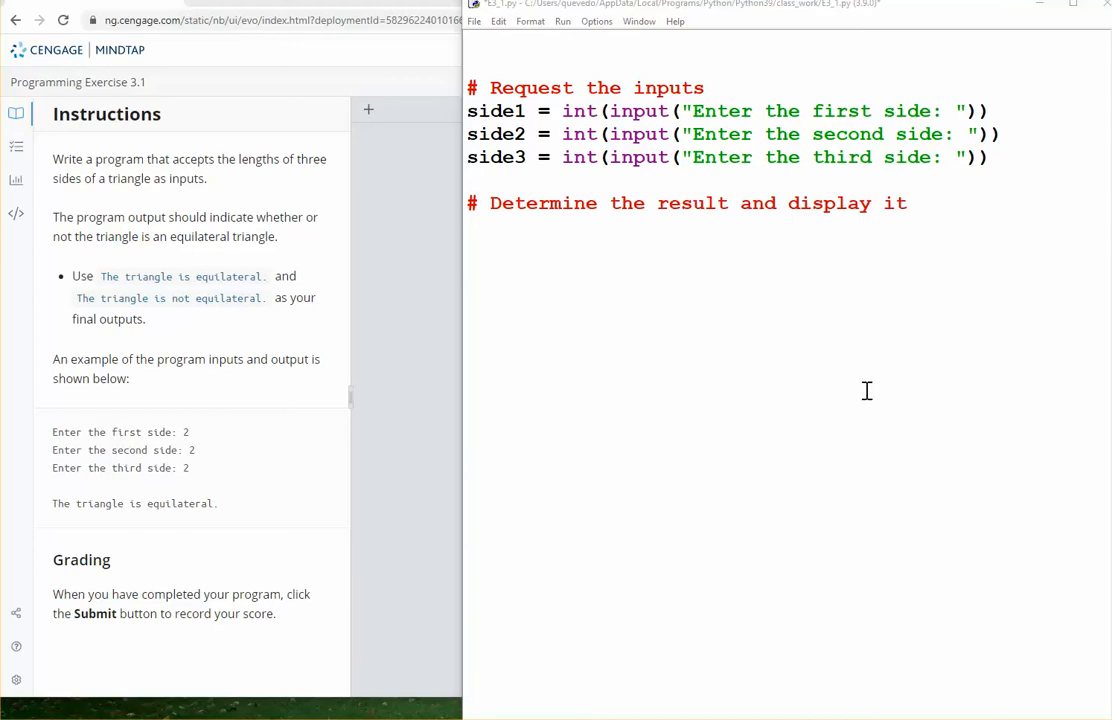
mouse_move(1043, 335)
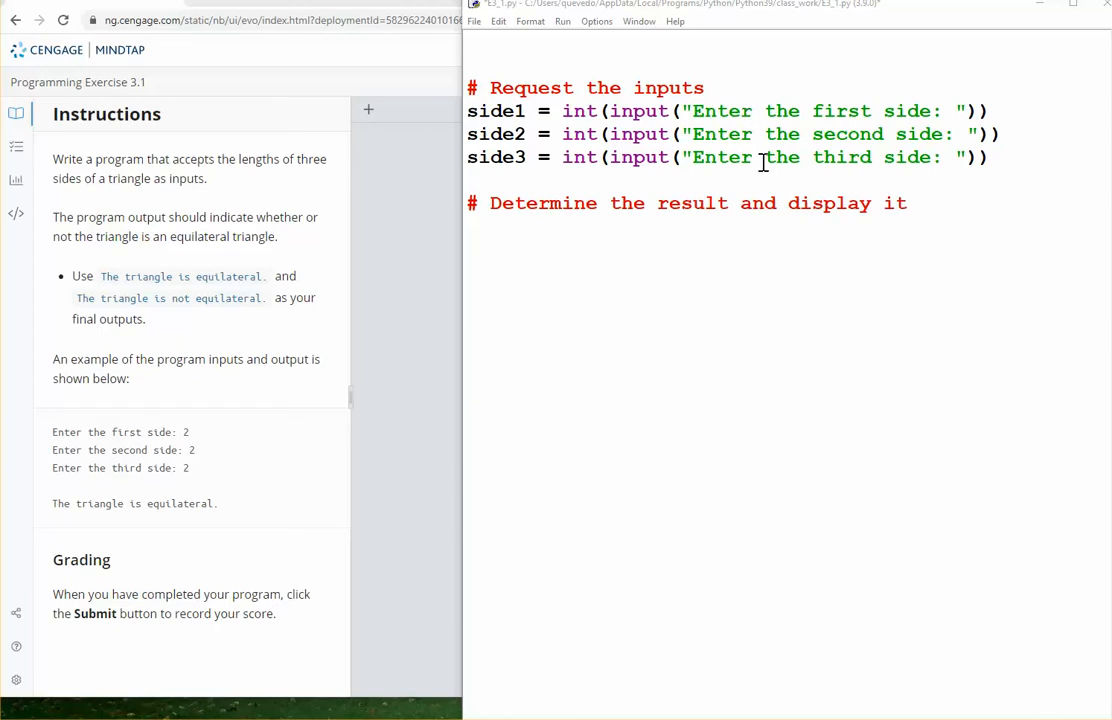
mouse_move(164, 547)
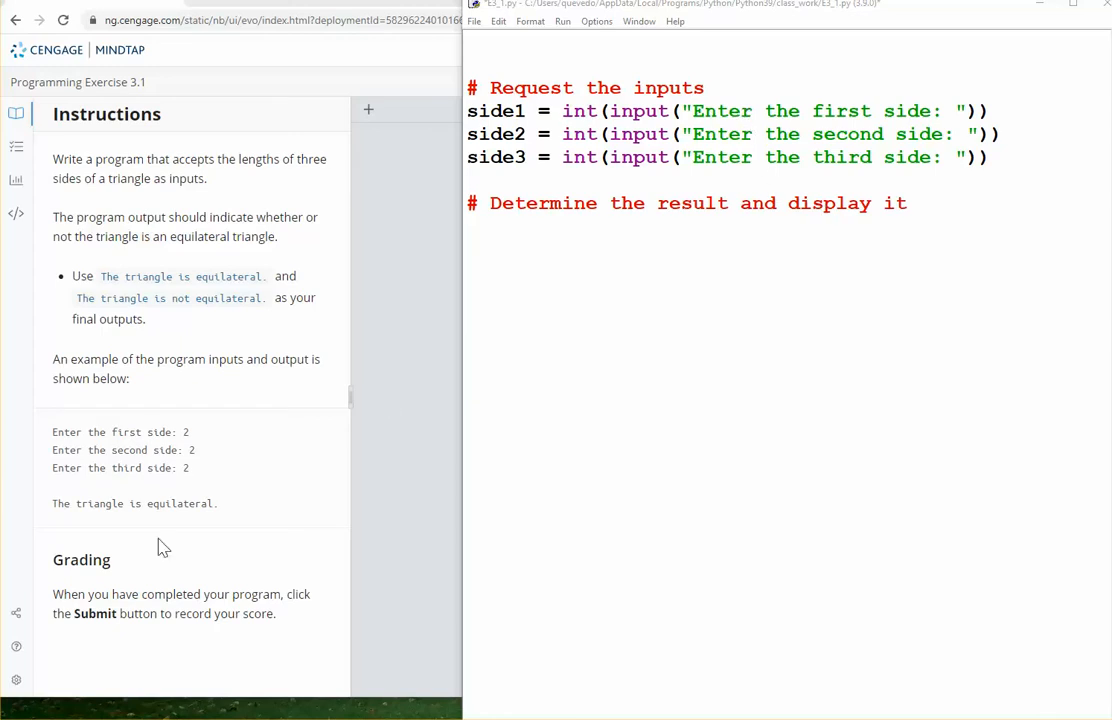
mouse_move(184, 522)
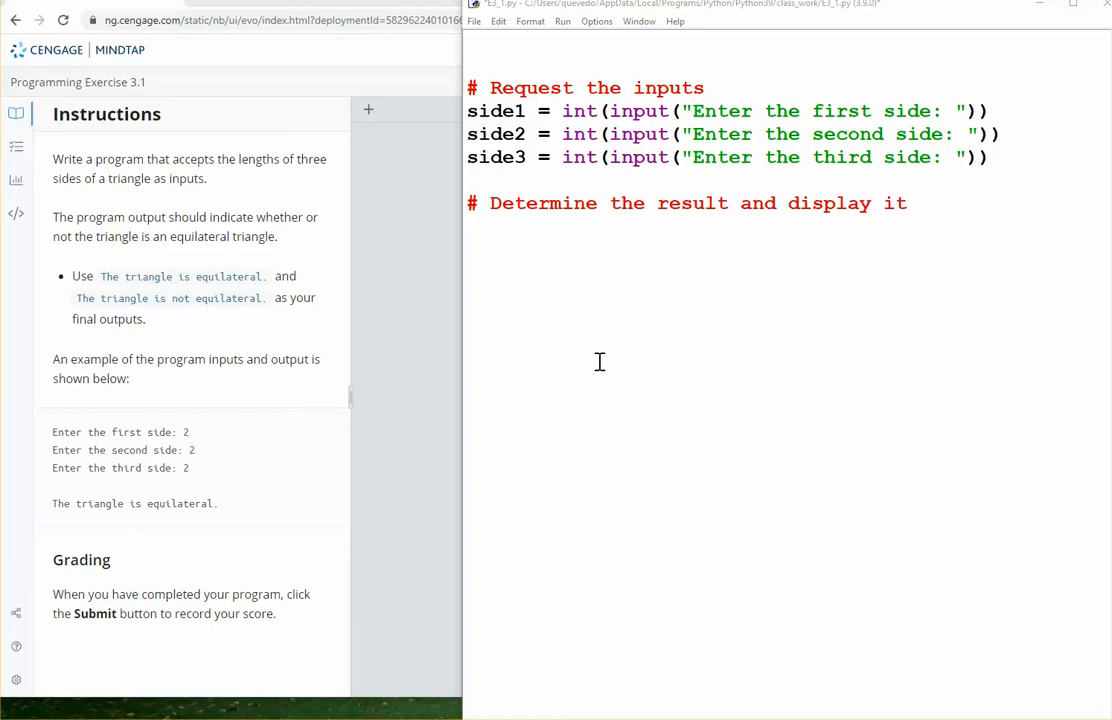
mouse_move(604, 297)
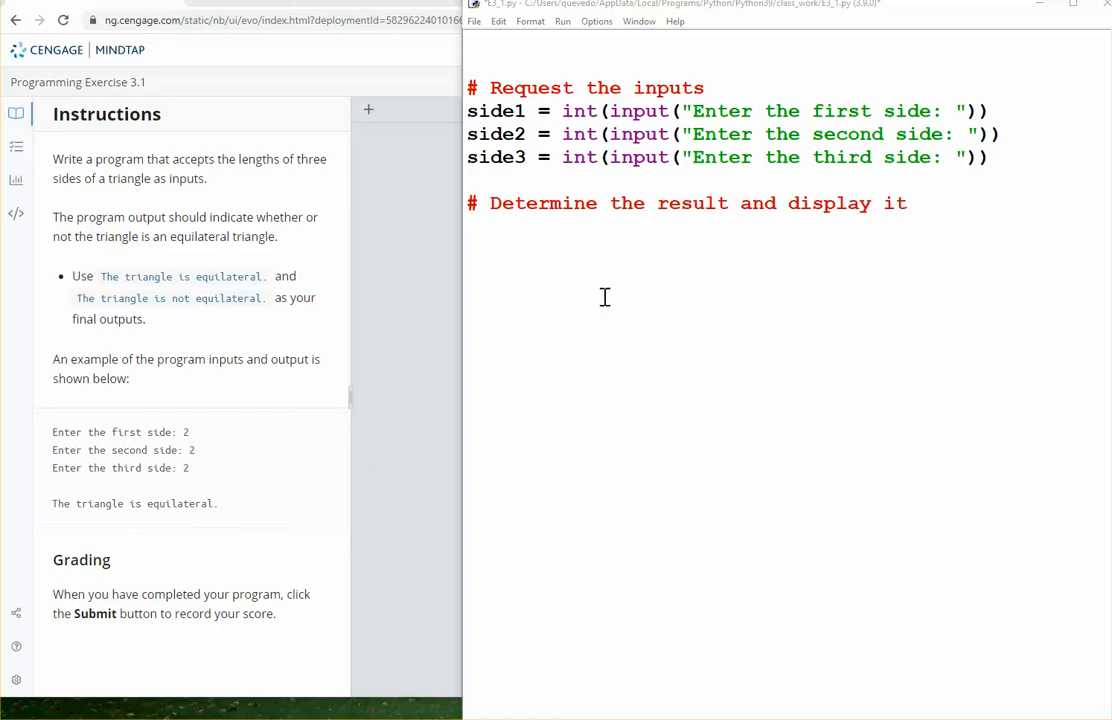
mouse_move(584, 280)
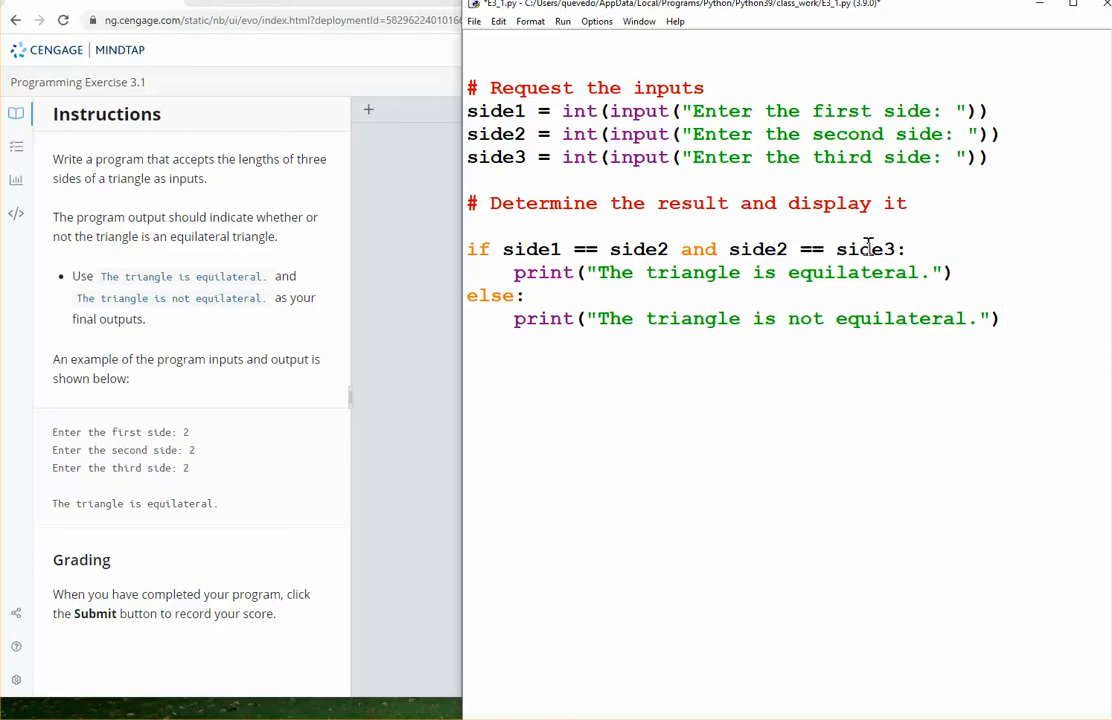
mouse_move(825, 272)
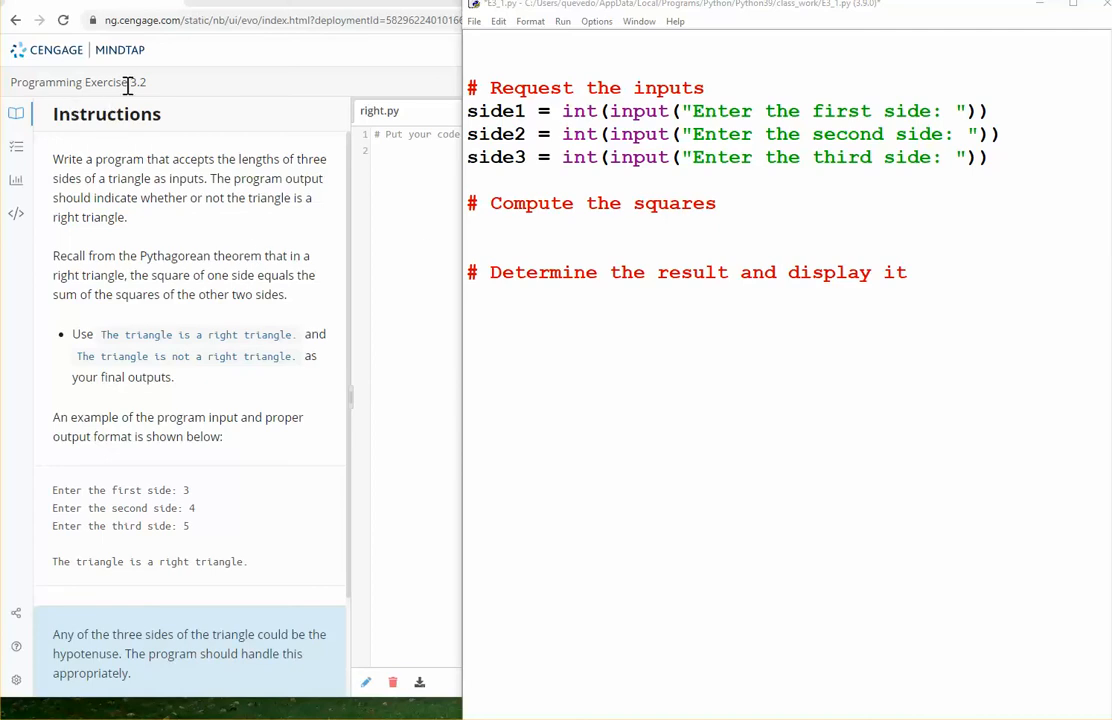
mouse_move(170, 177)
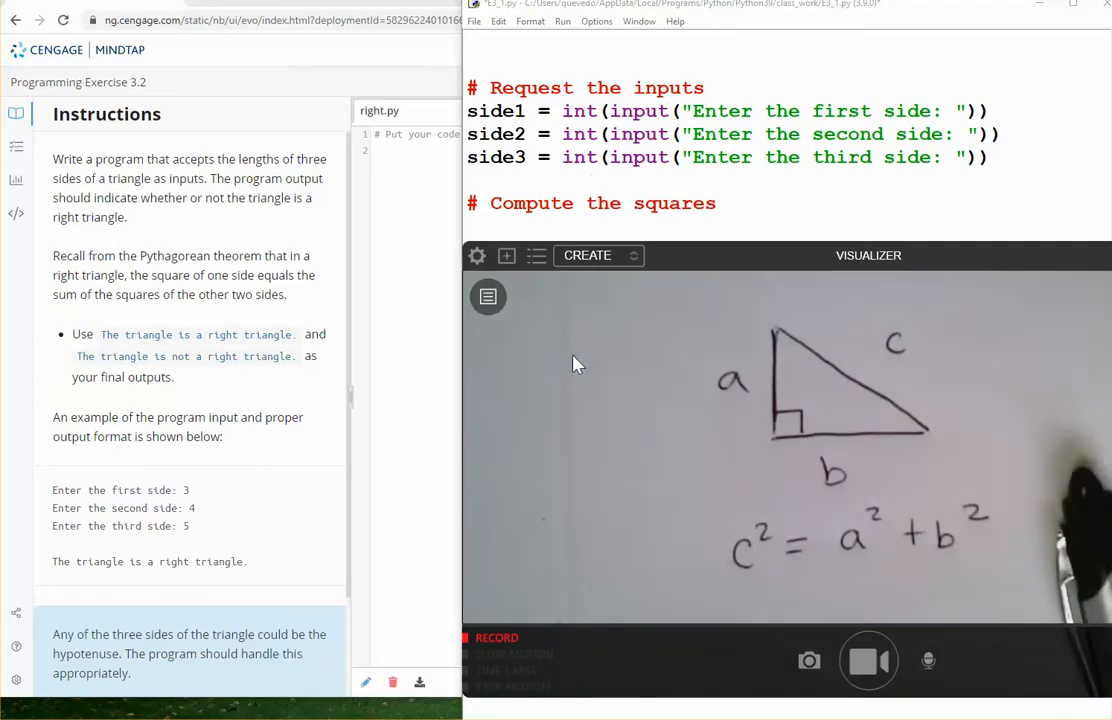
Add the comment '# Determine the result and display it'.
text(# Determine the result and display it)
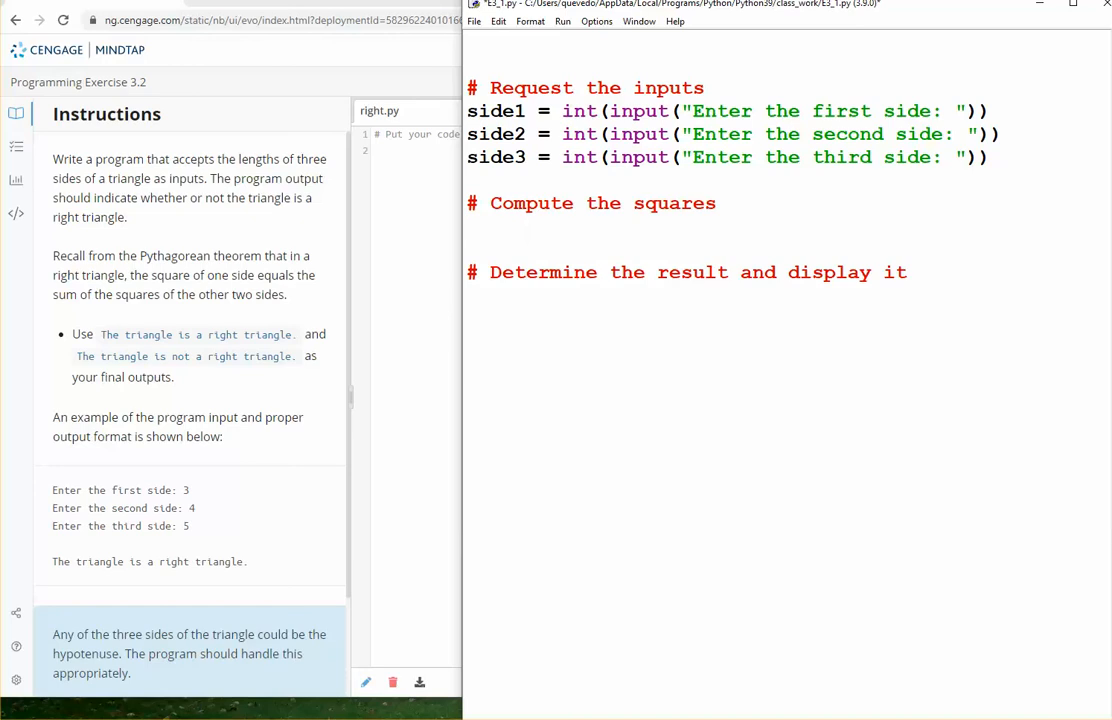
Add square1 = side1 ** 2 under the Compute the squares comment.
text(square1 = side1 ** 2)
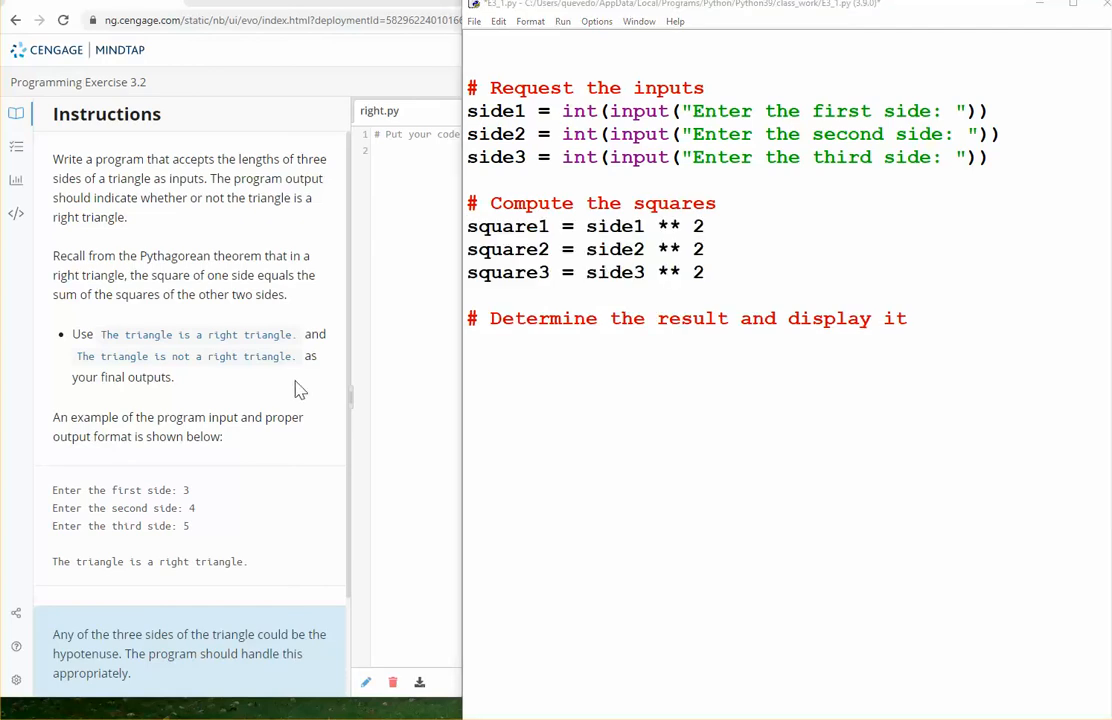
click(559, 288)
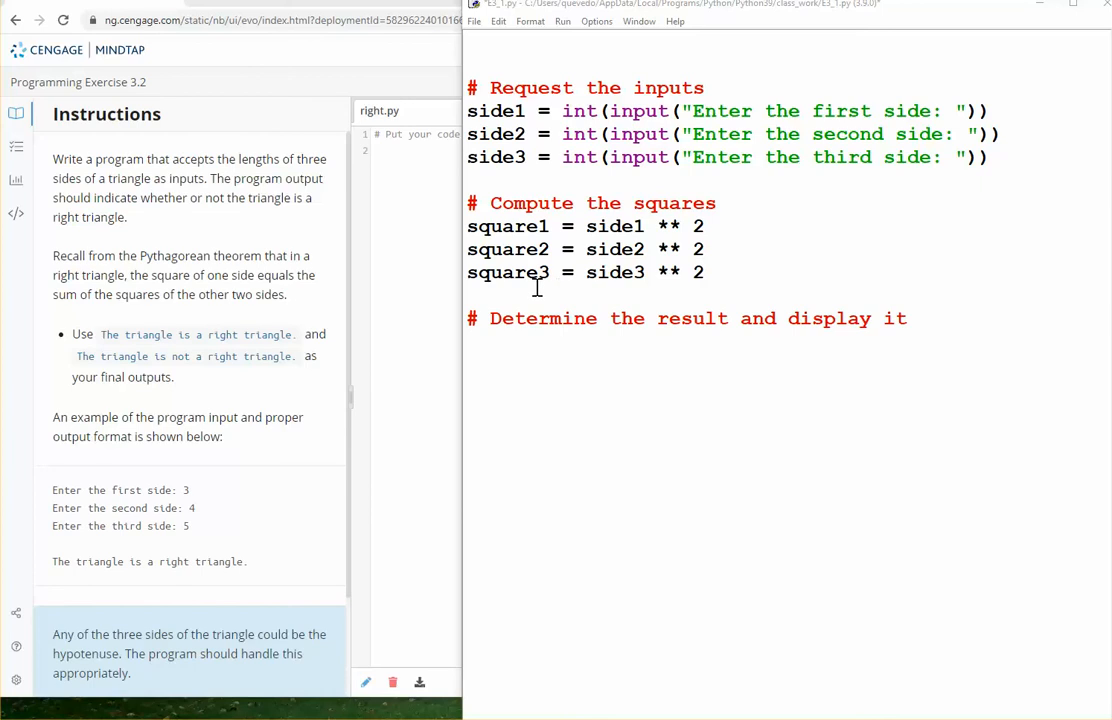
mouse_move(594, 351)
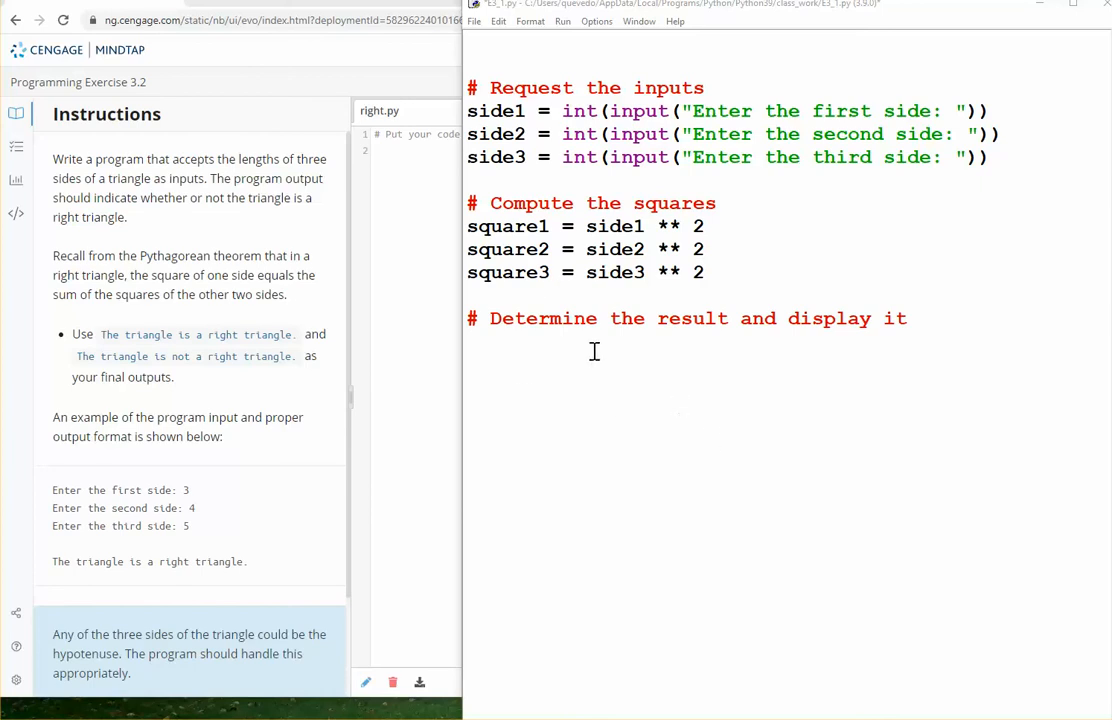
mouse_move(669, 383)
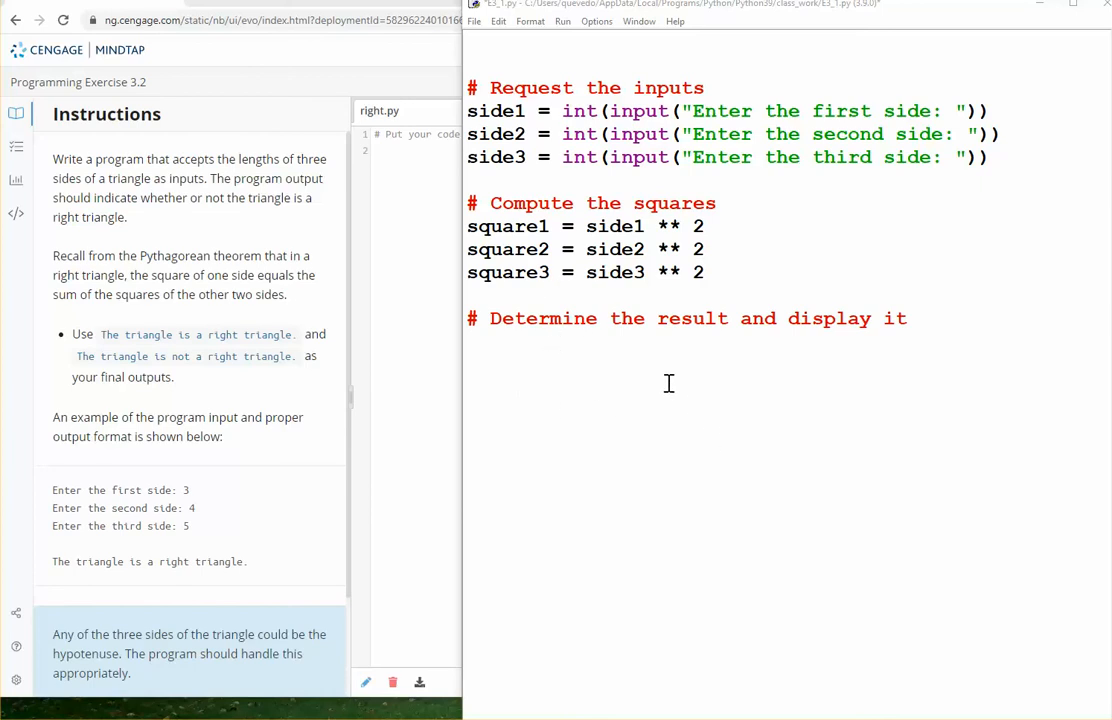
mouse_move(400, 320)
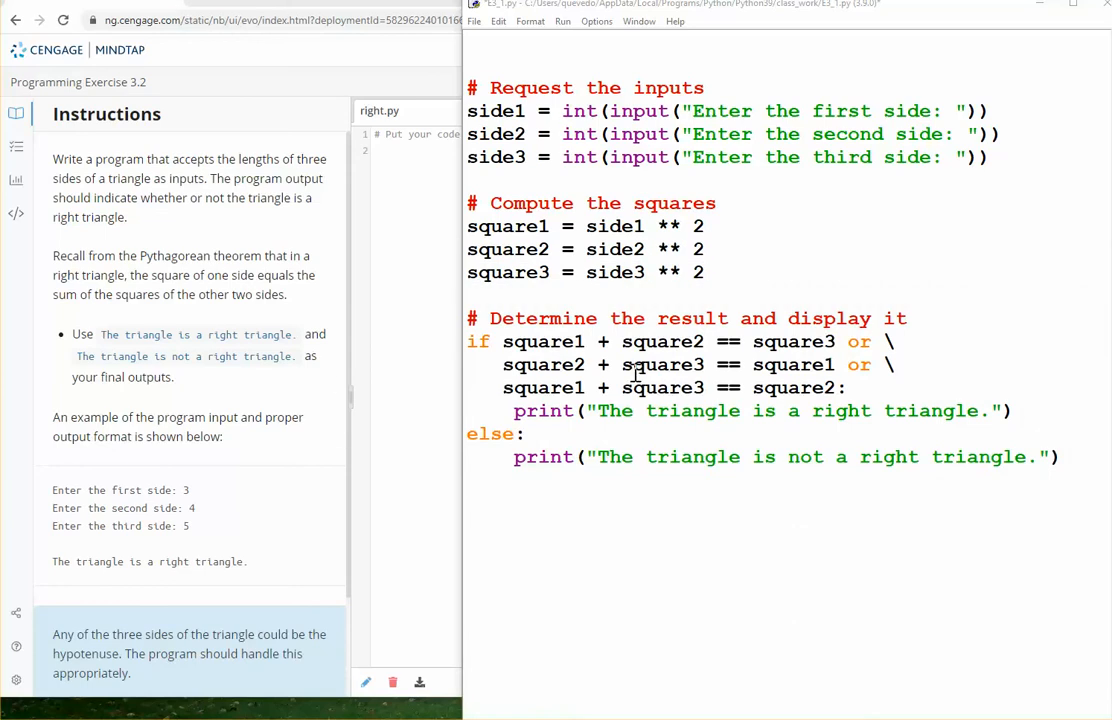
Highlight the square1, square2 and square3 terms in the right-triangle if conditions.
drag(503, 341, 700, 341)
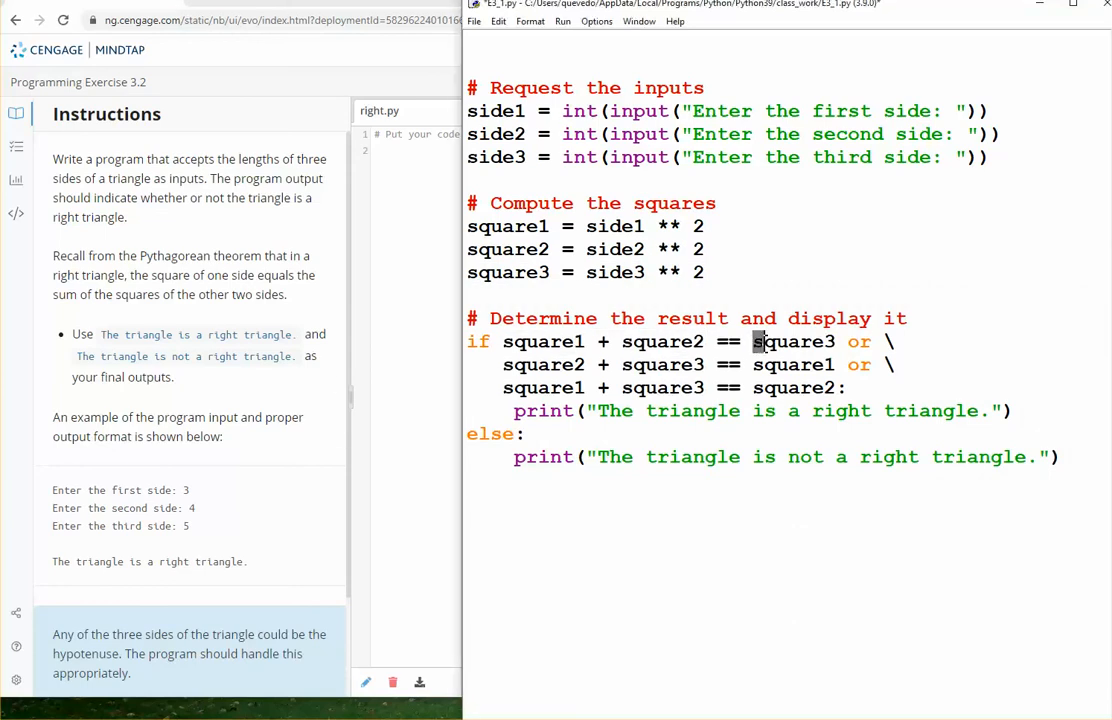
double_click(793, 341)
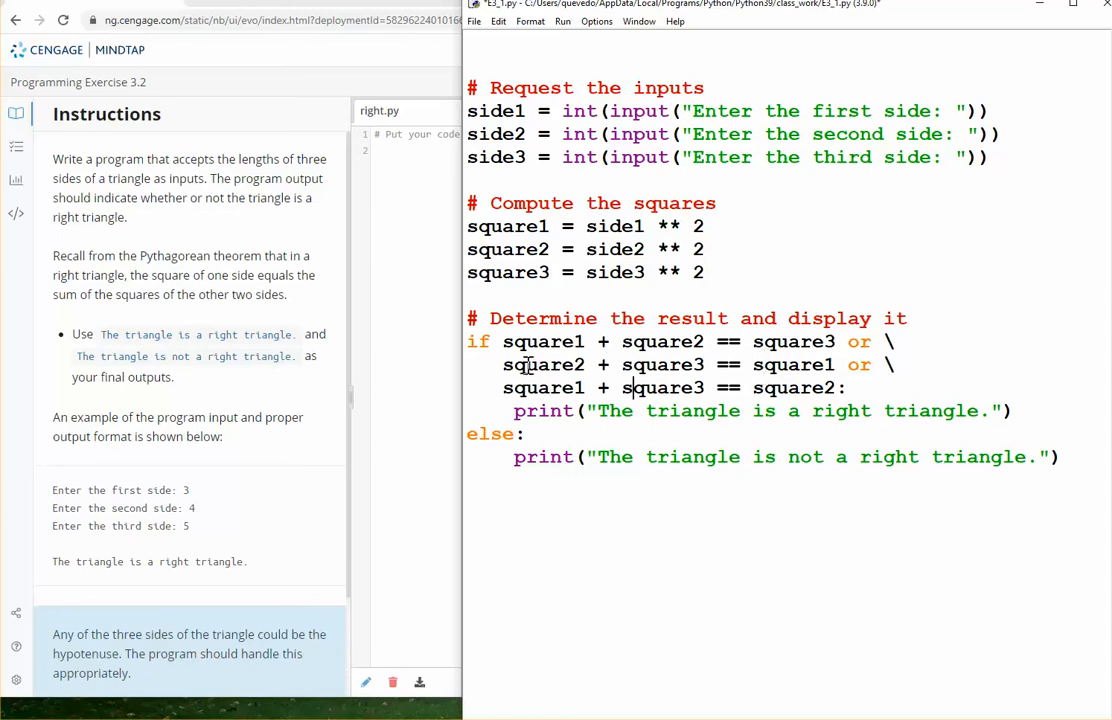
drag(503, 341, 843, 388)
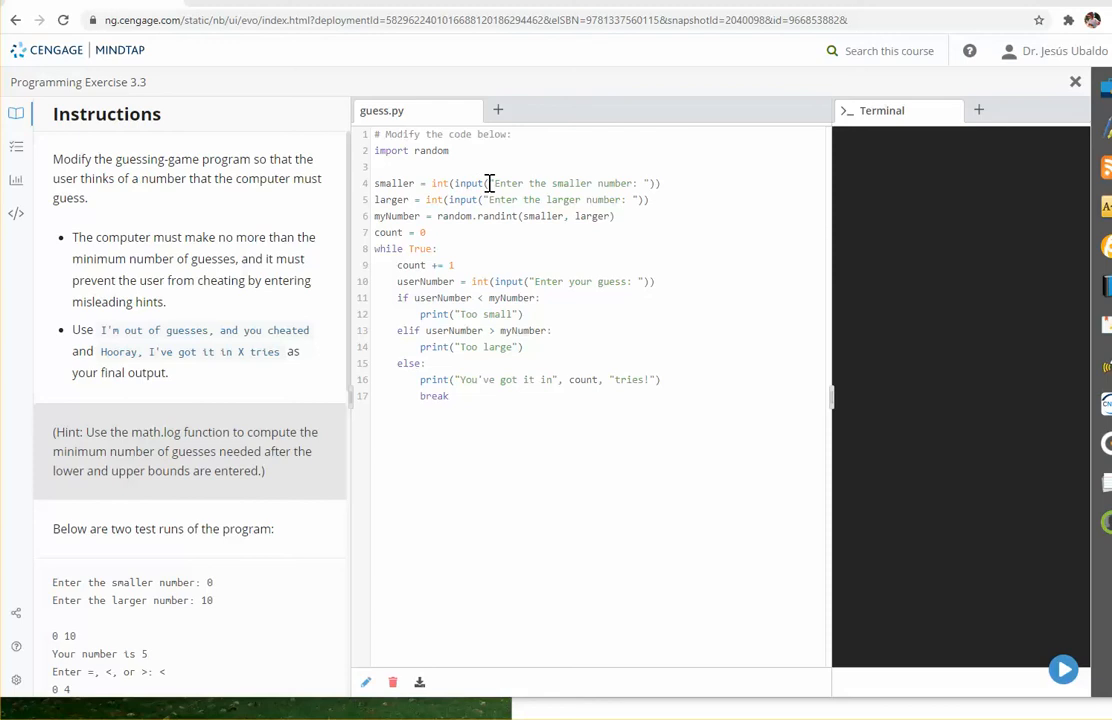
mouse_move(513, 205)
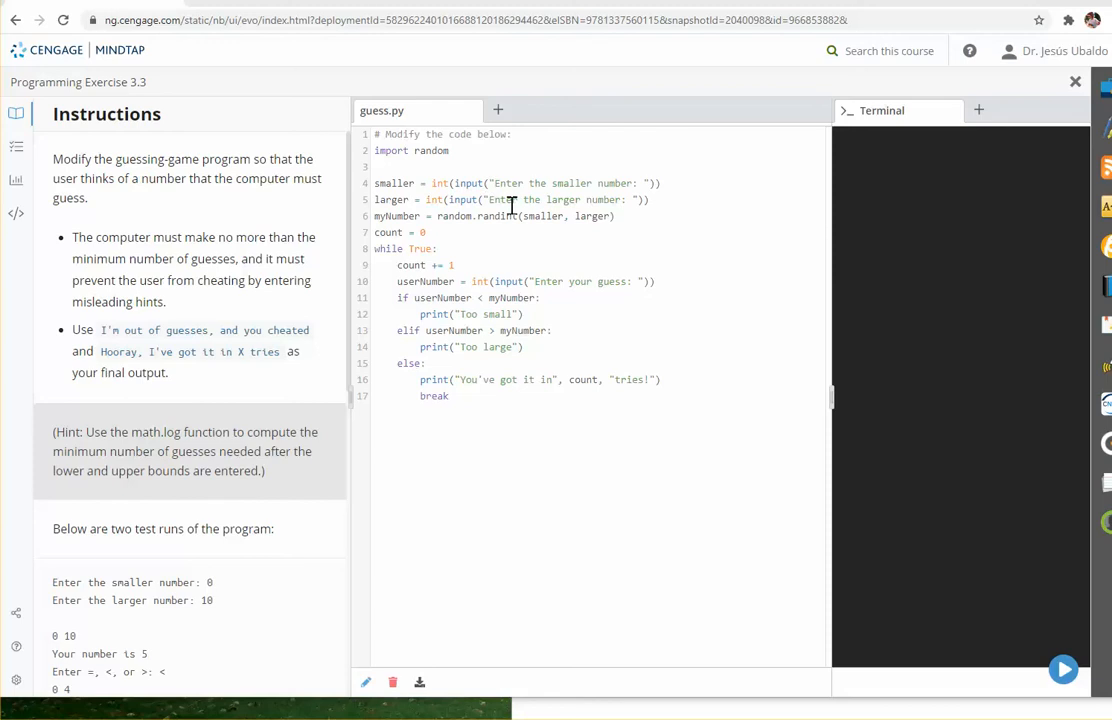
mouse_move(510, 206)
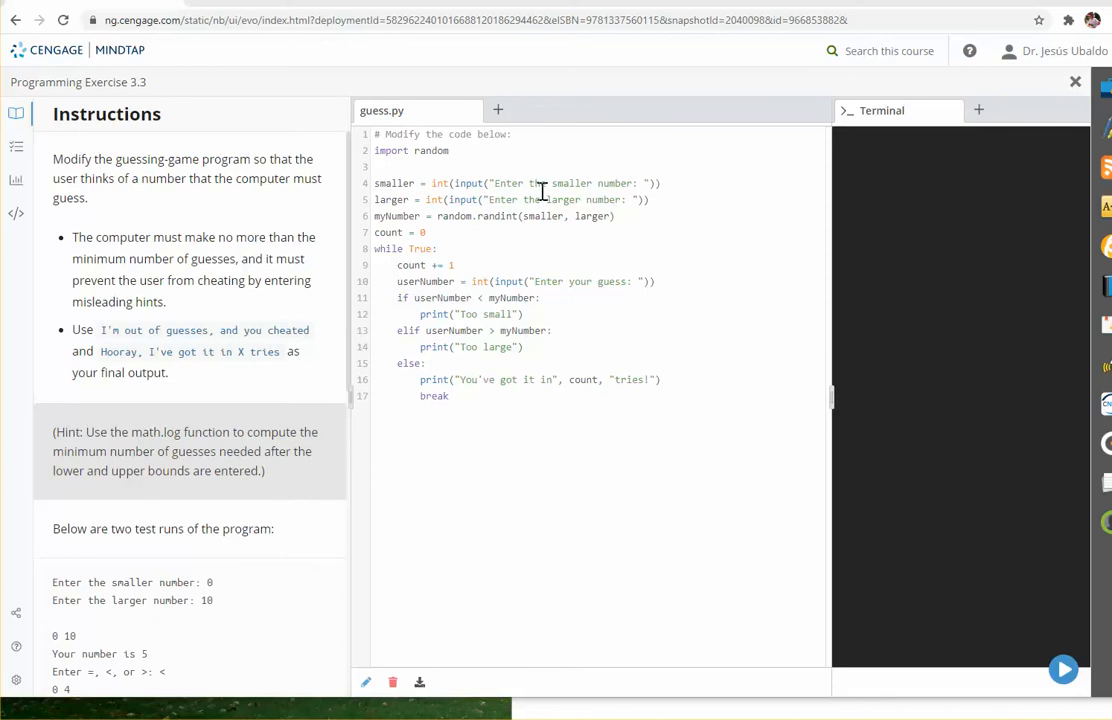
mouse_move(433, 183)
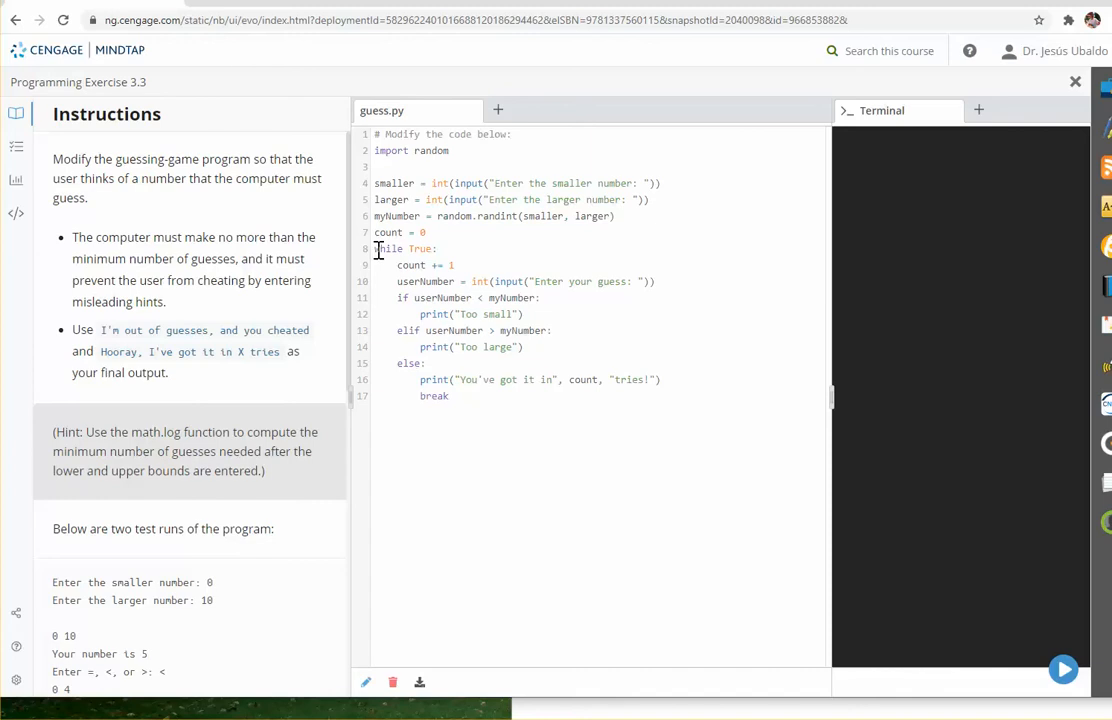
double_click(388, 248)
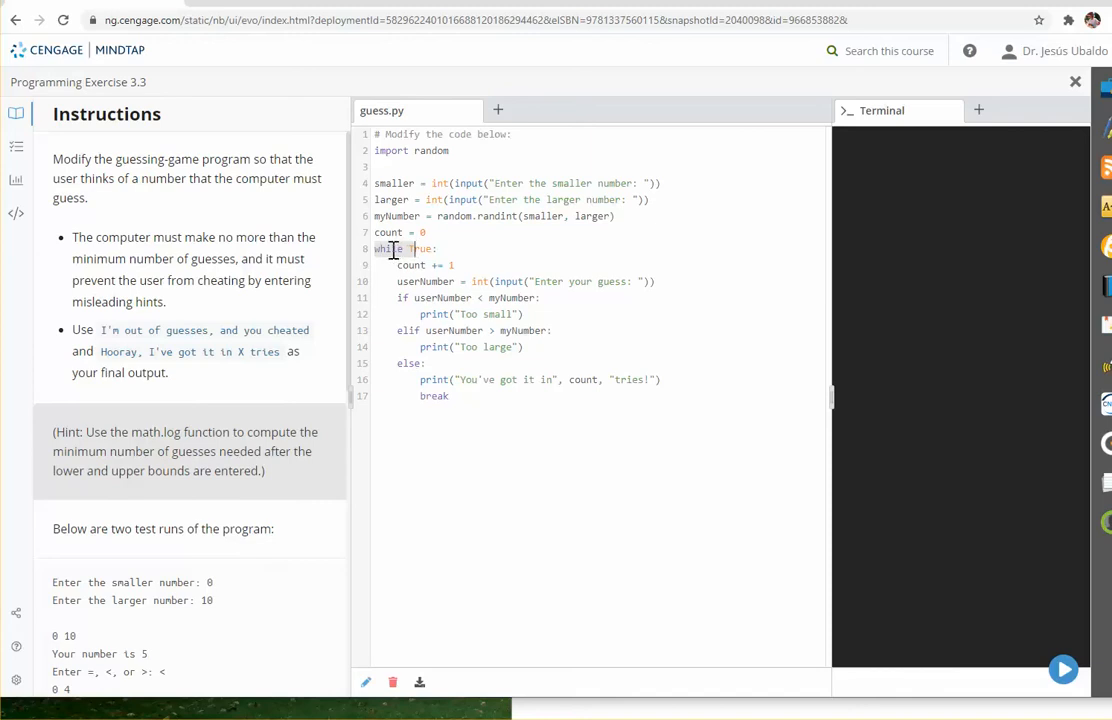
mouse_move(484, 379)
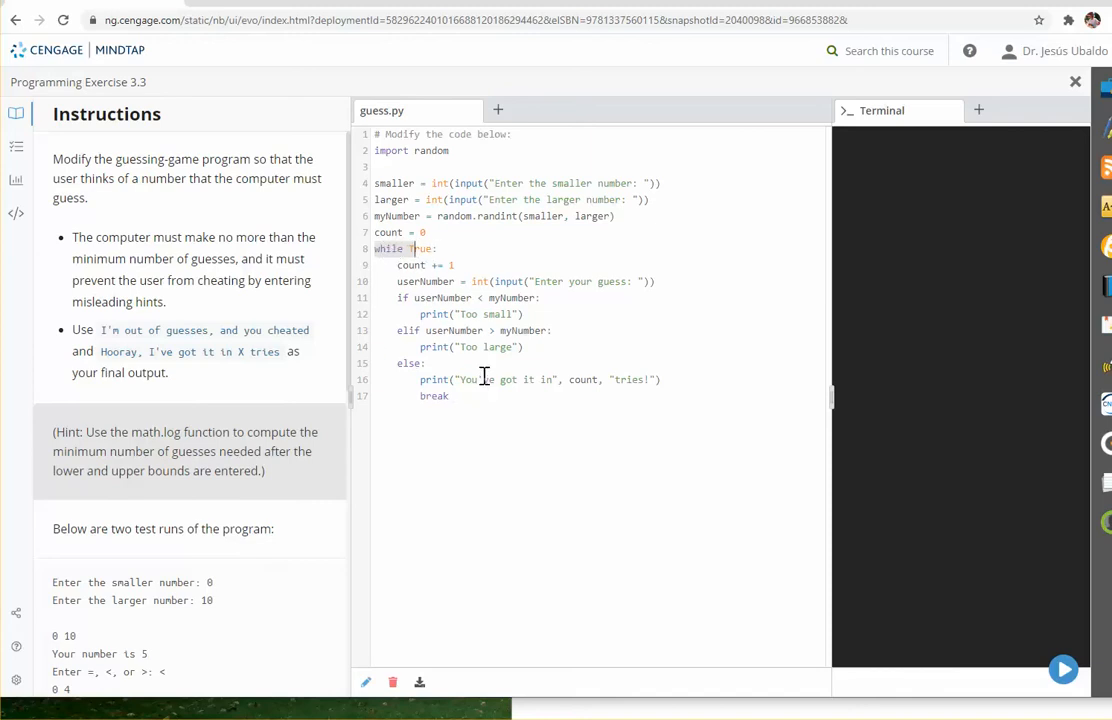
mouse_move(475, 388)
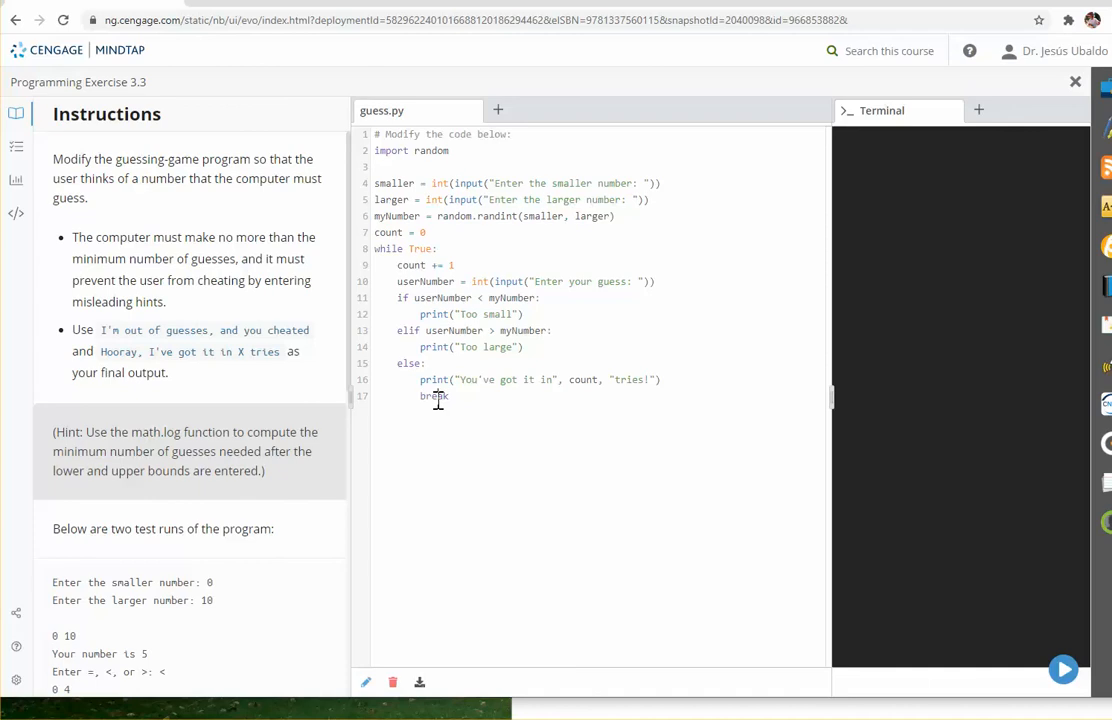
mouse_move(219, 373)
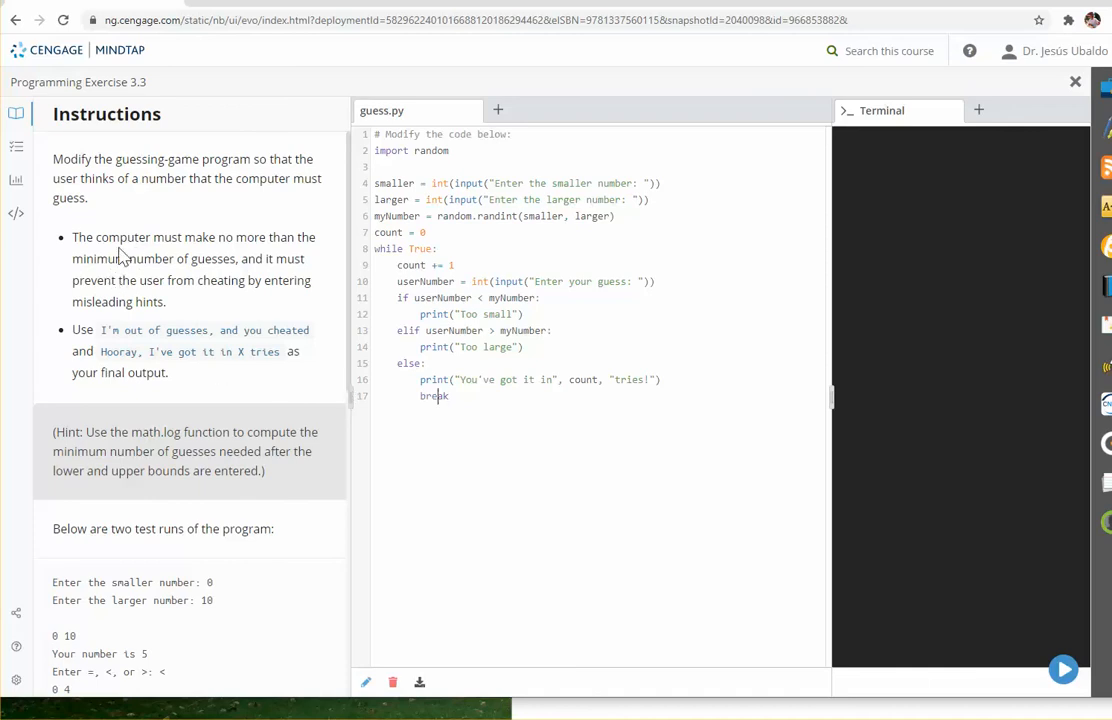
mouse_move(297, 258)
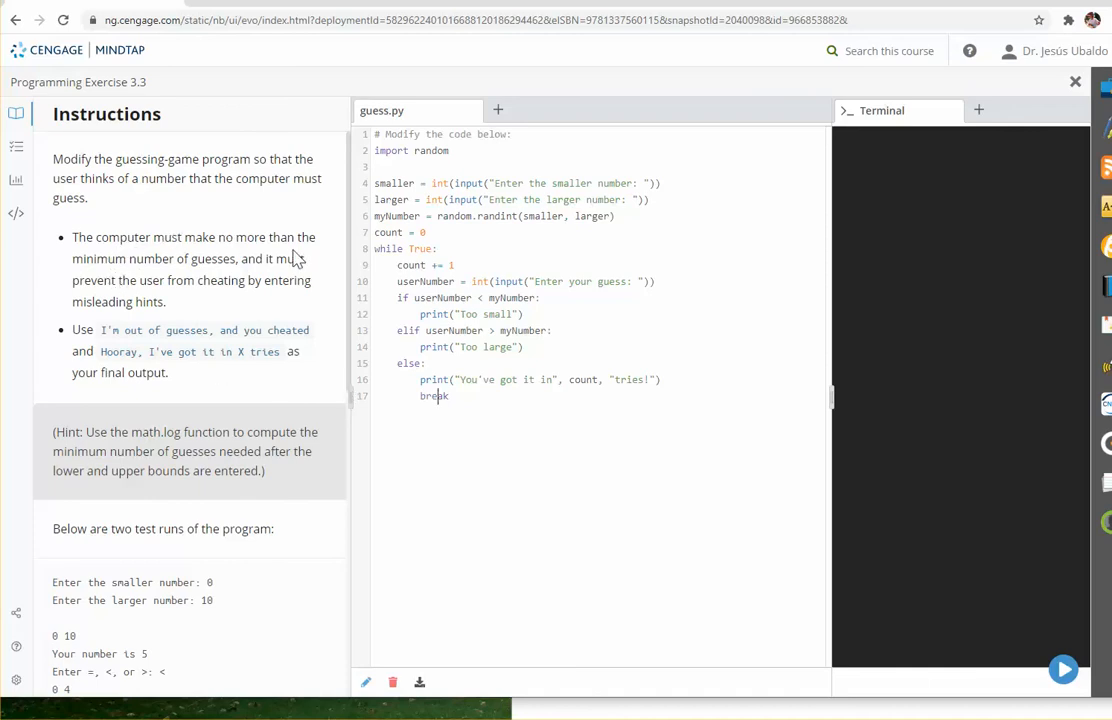
mouse_move(133, 306)
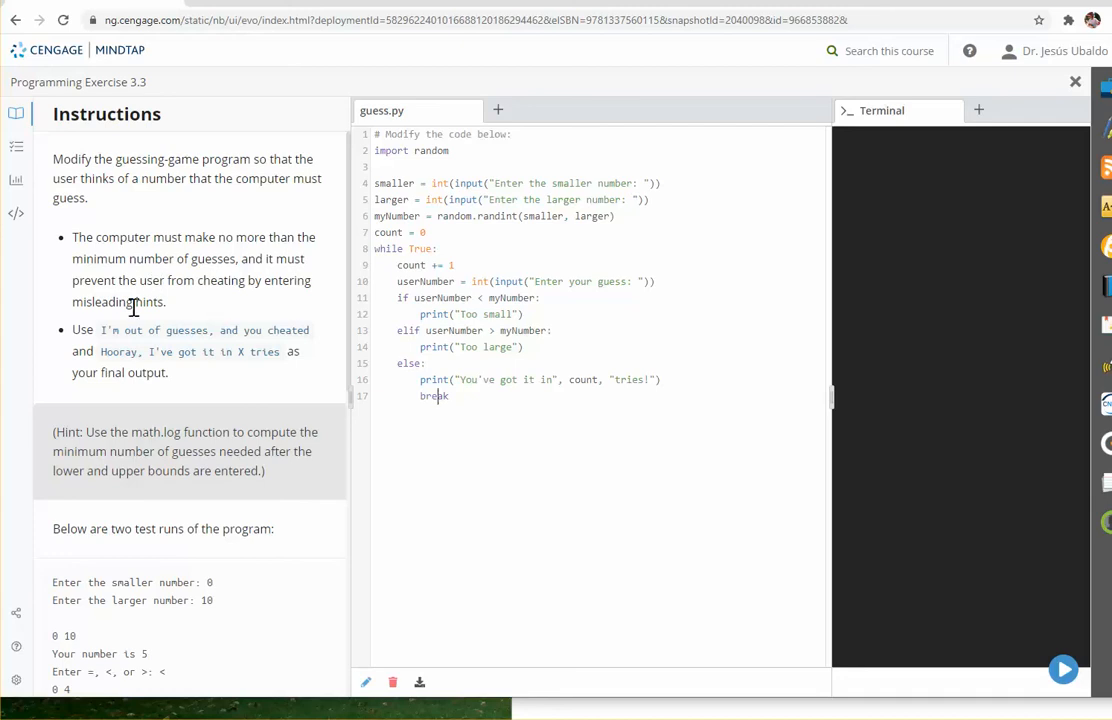
mouse_move(187, 332)
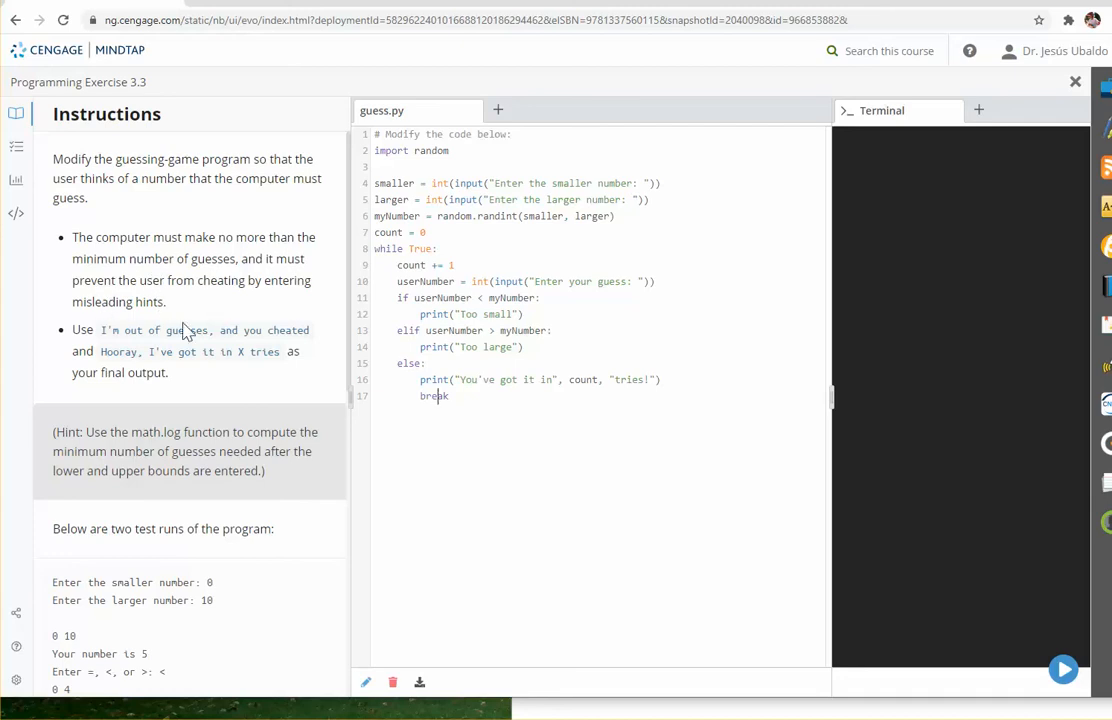
mouse_move(193, 325)
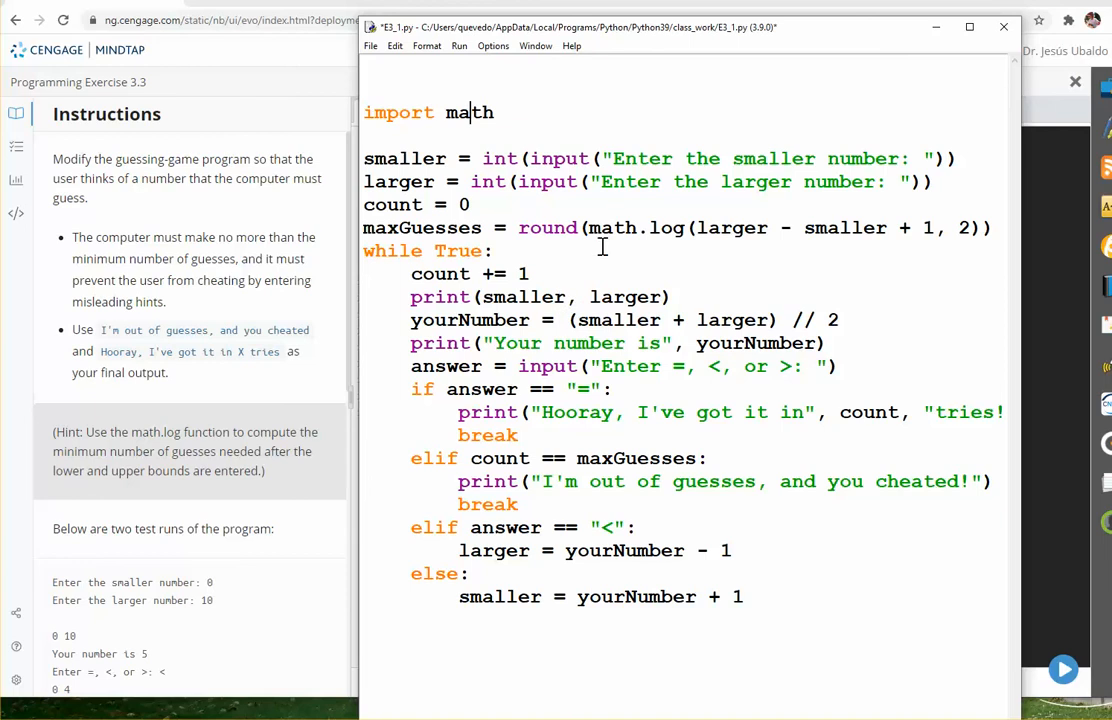
Highlight the math.log expression in the maxGuesses line, then deselect it.
double_click(666, 227)
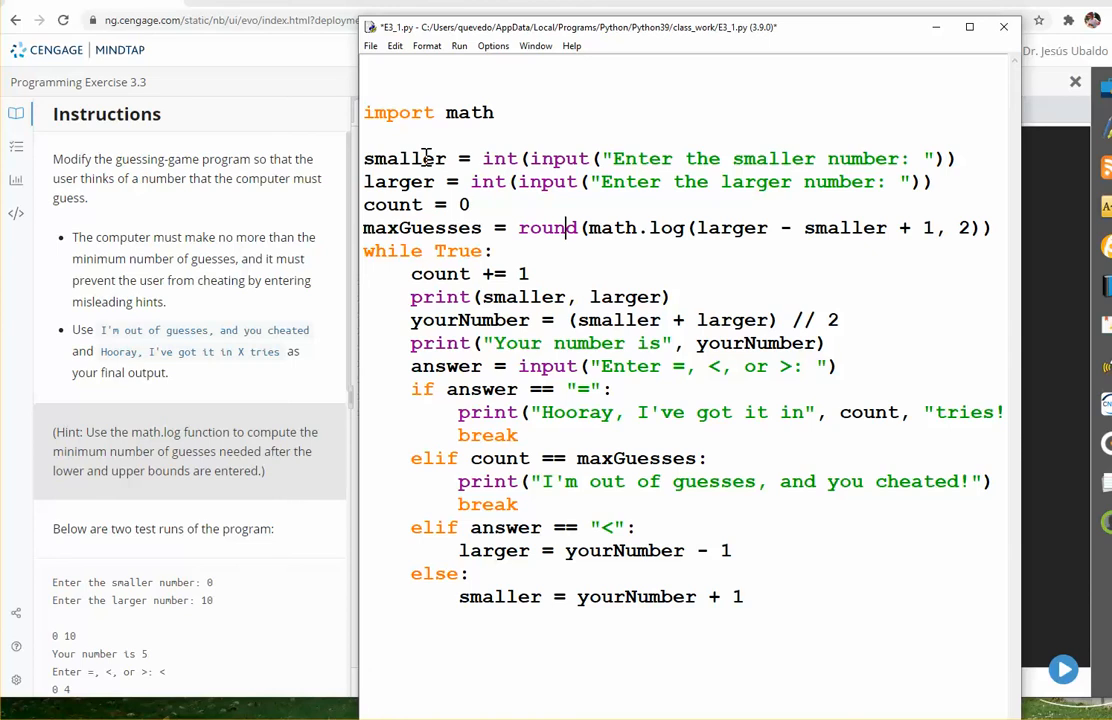
mouse_move(497, 137)
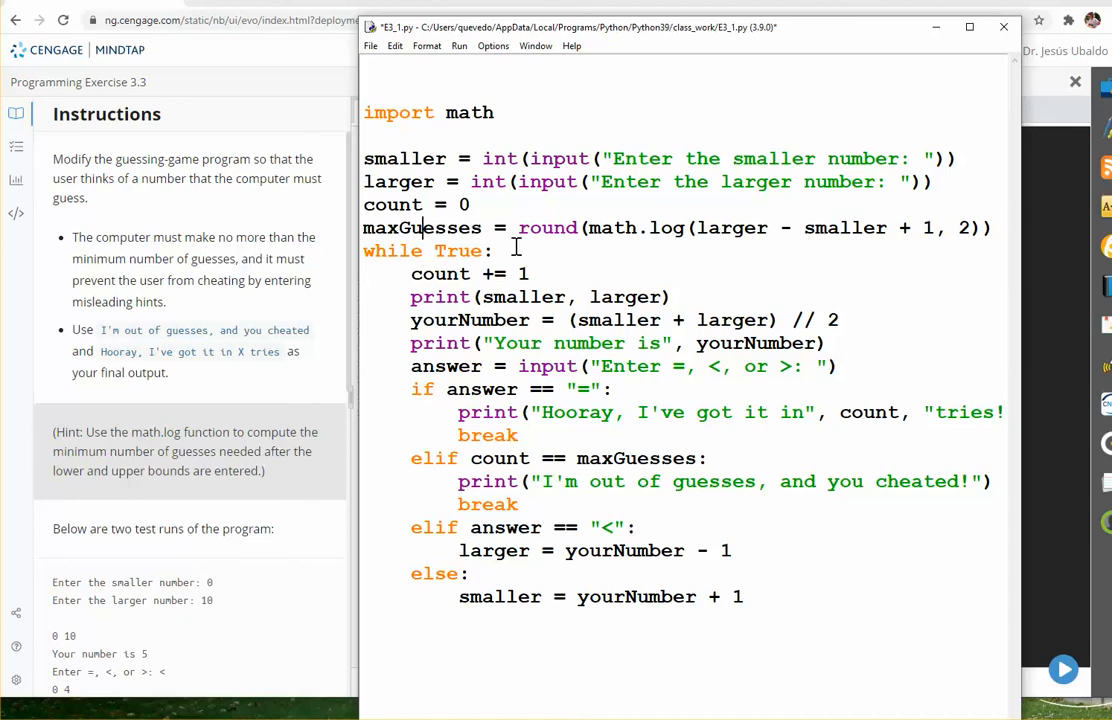
drag(519, 227, 843, 227)
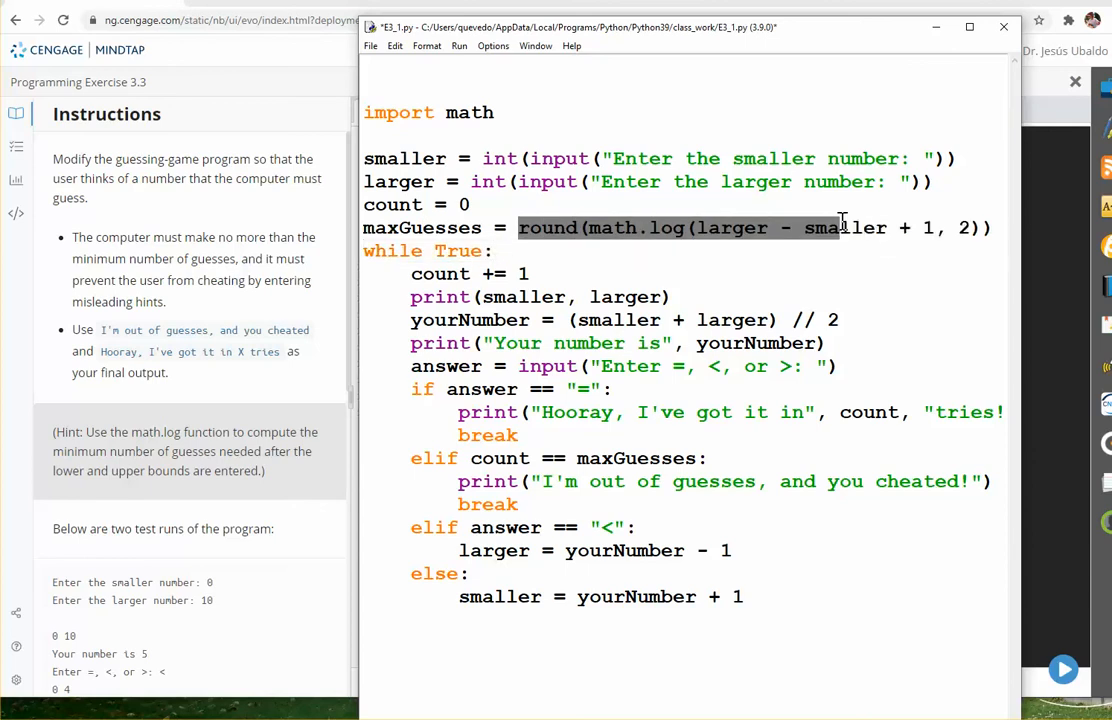
click(990, 227)
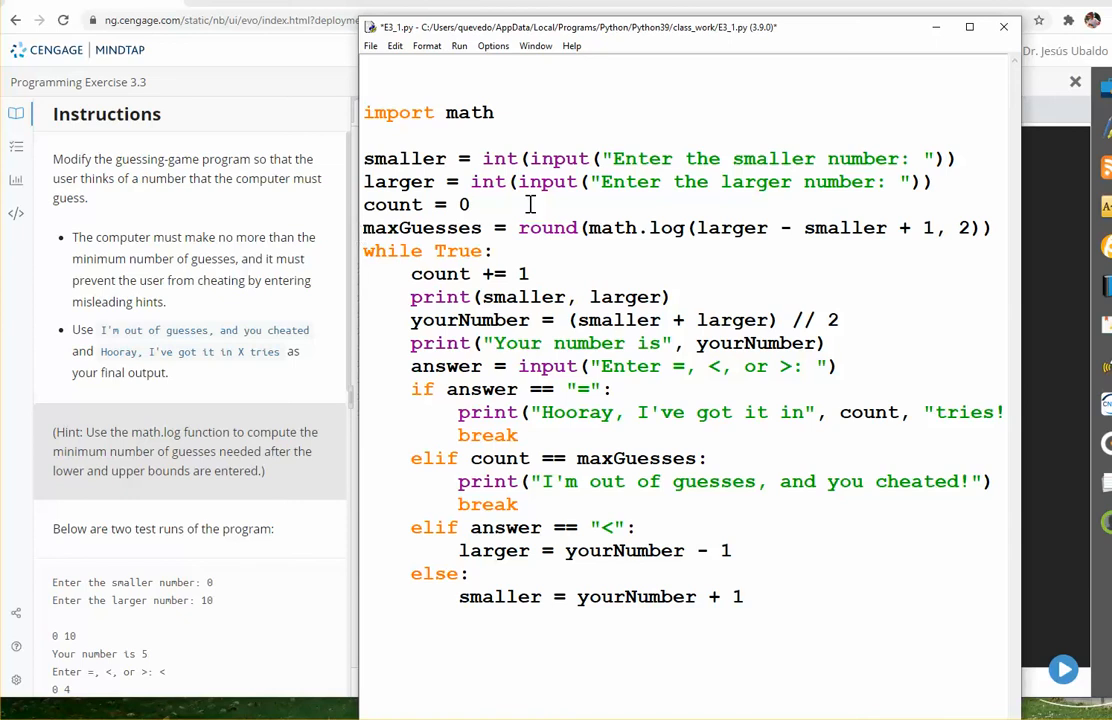
mouse_move(632, 224)
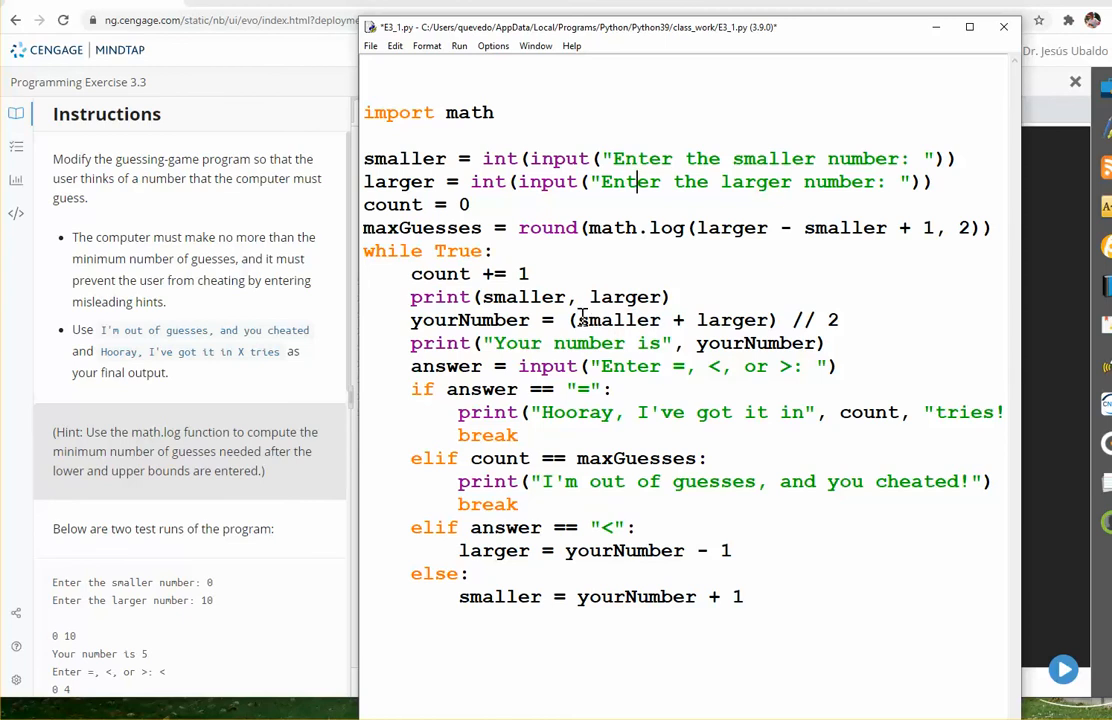
mouse_move(788, 319)
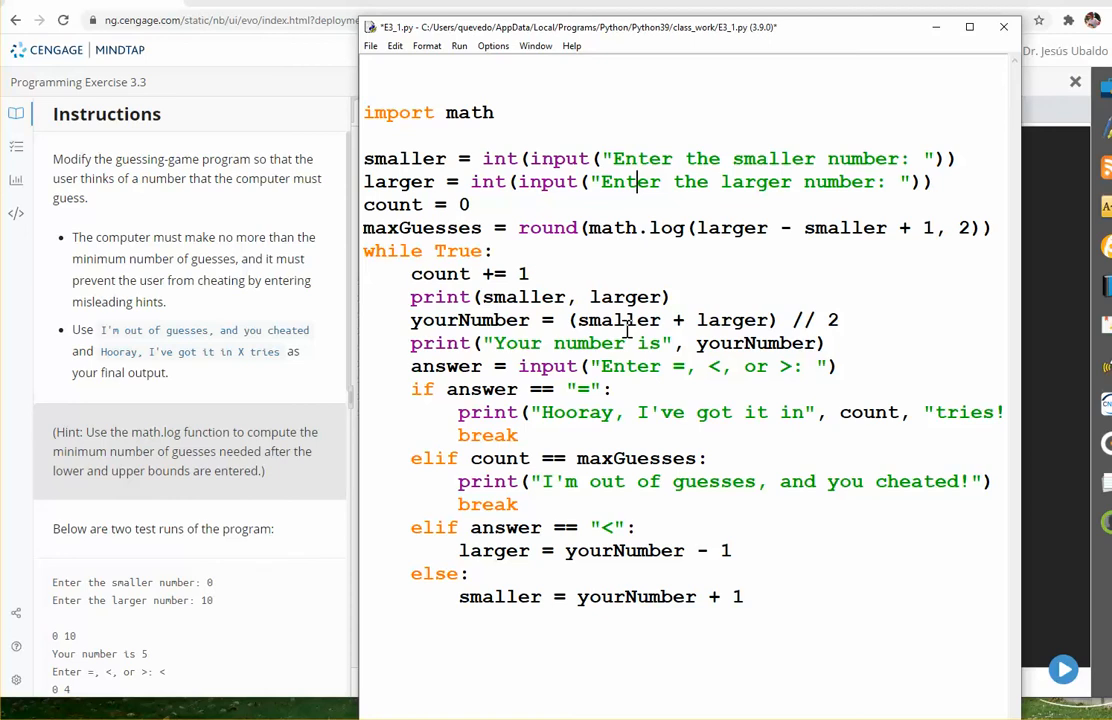
mouse_move(548, 332)
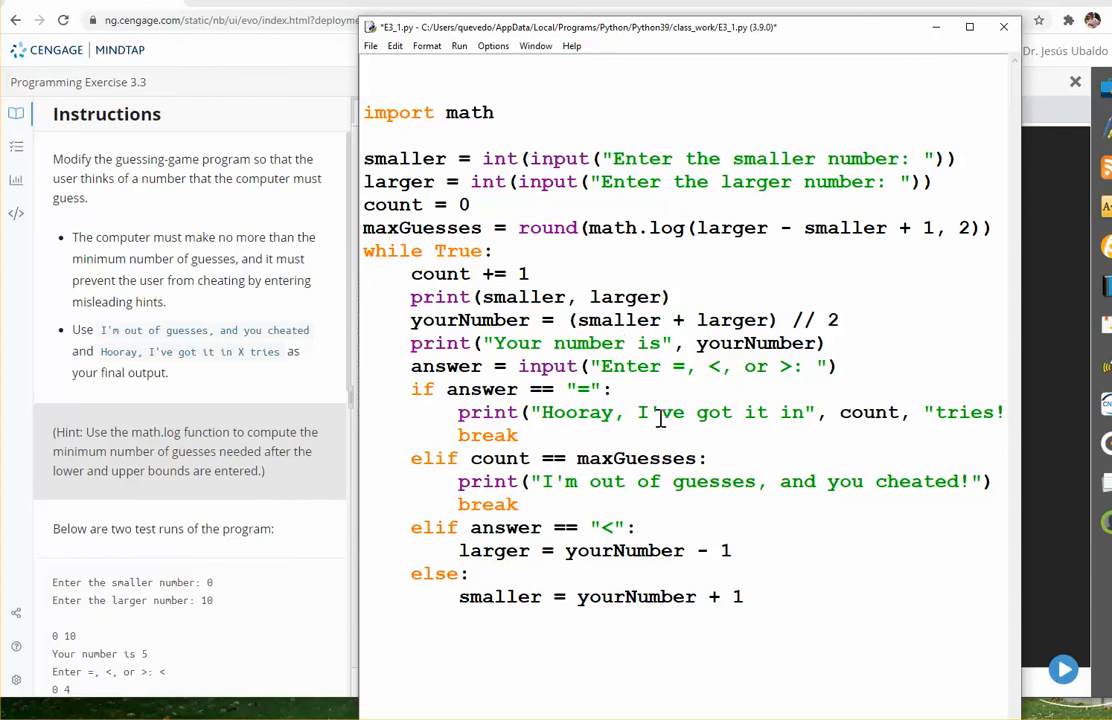
mouse_move(760, 367)
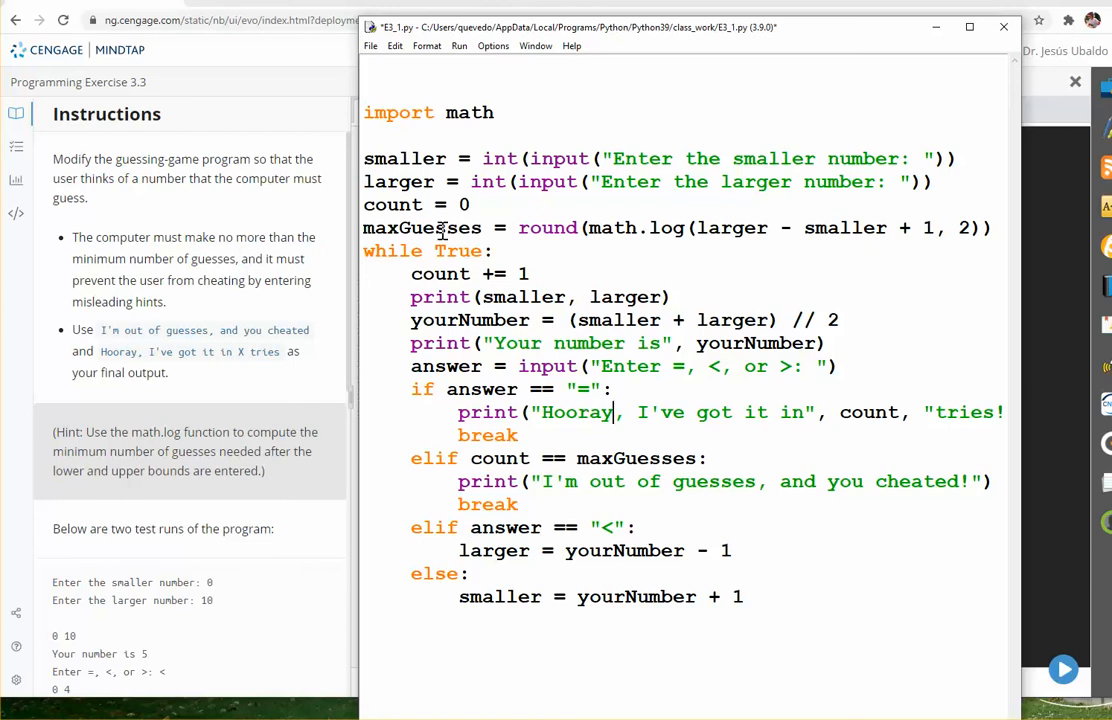
double_click(378, 227)
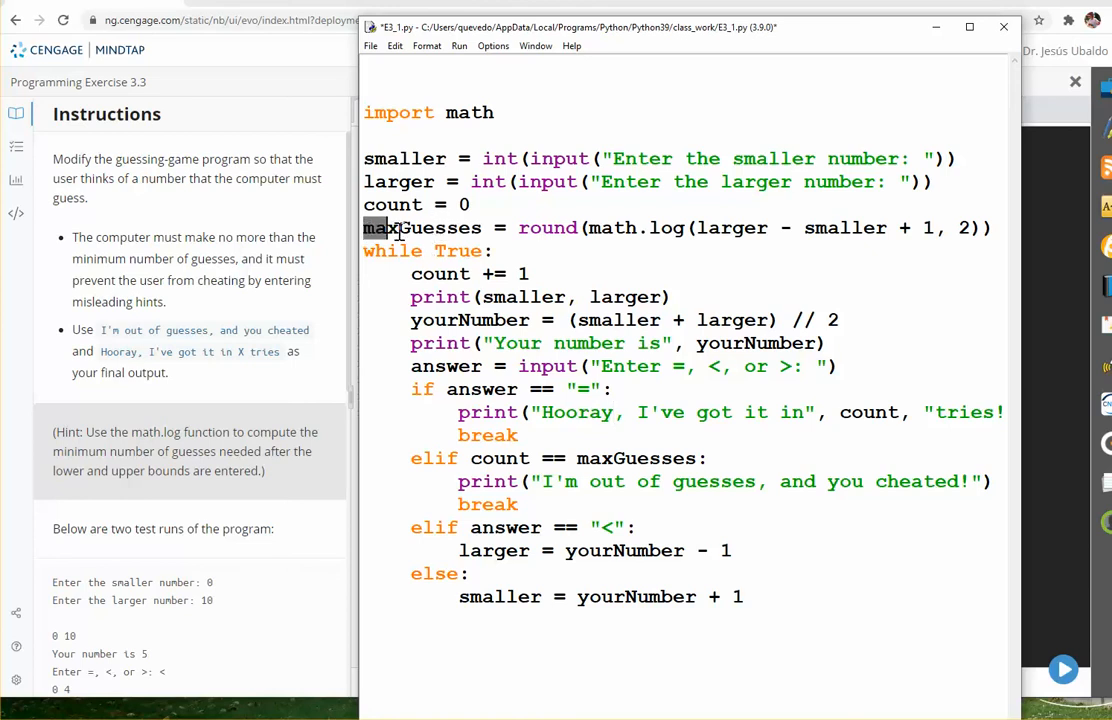
double_click(407, 227)
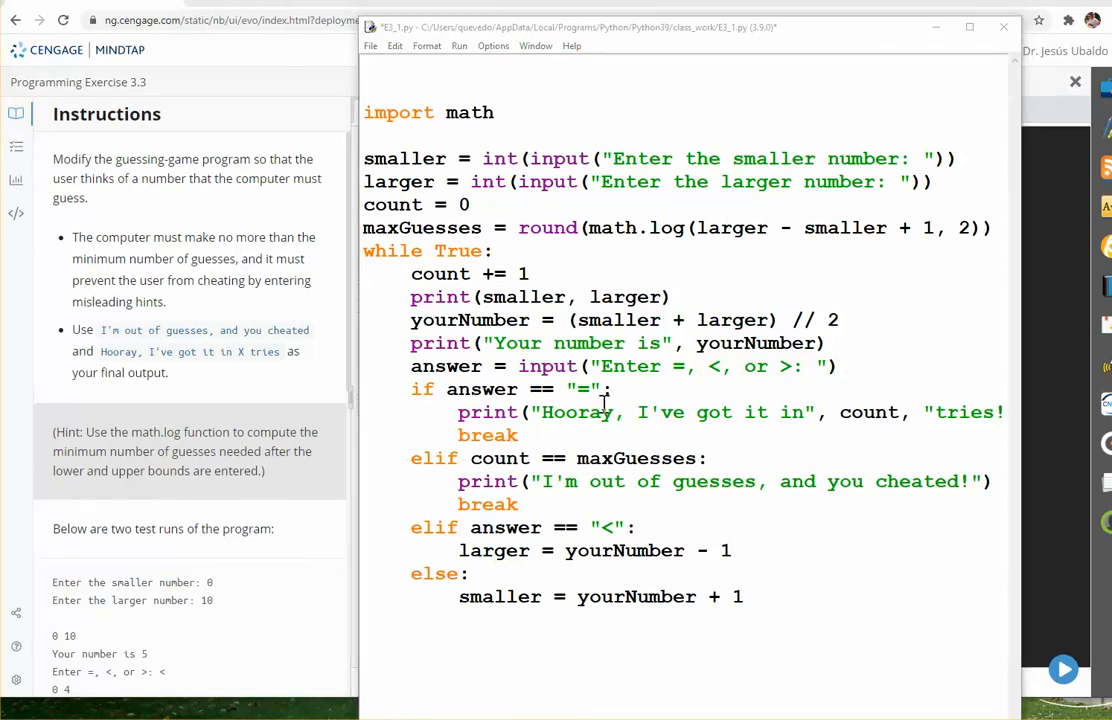
mouse_move(510, 465)
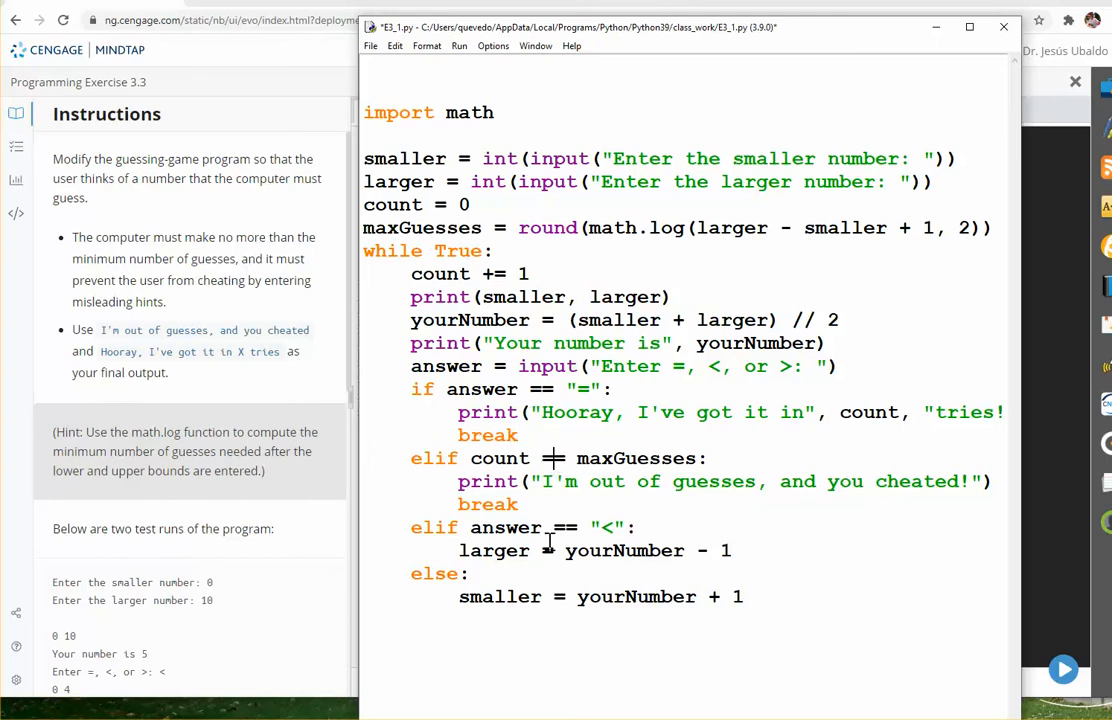
mouse_move(580, 538)
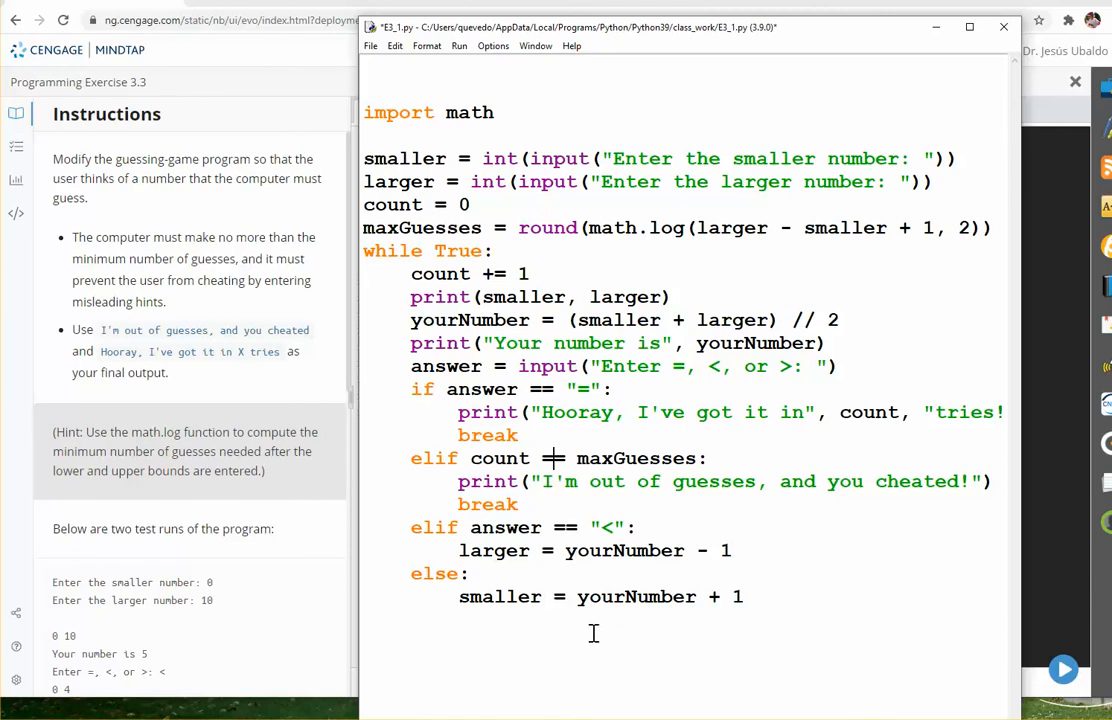
mouse_move(540, 580)
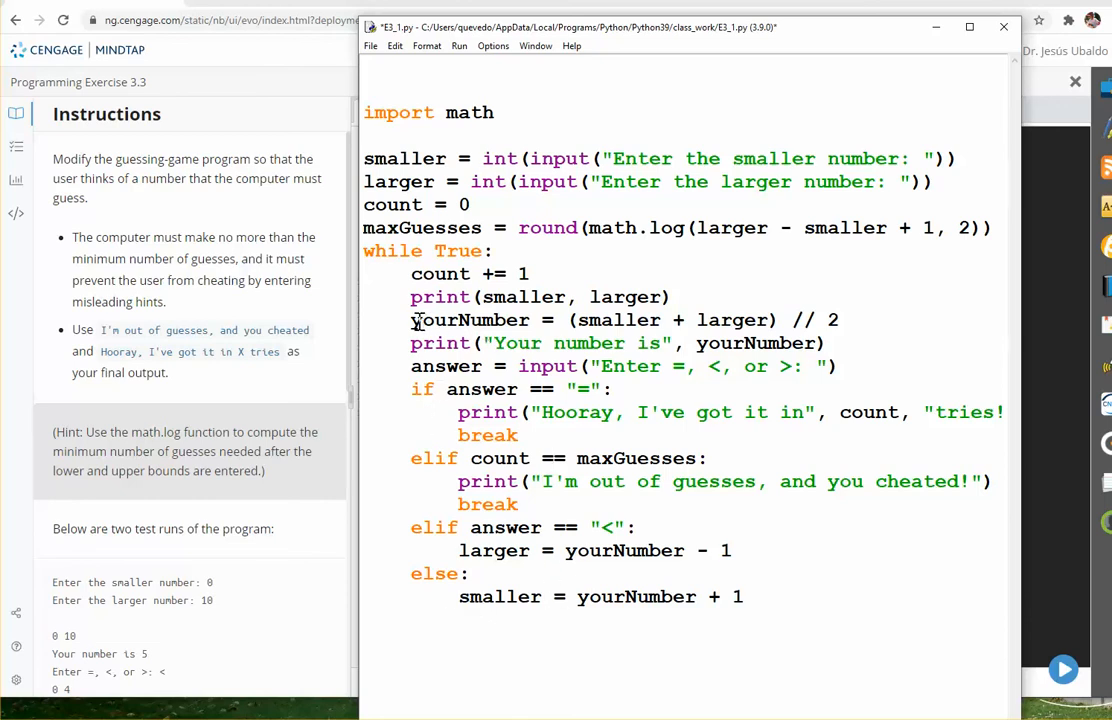
triple_click(600, 319)
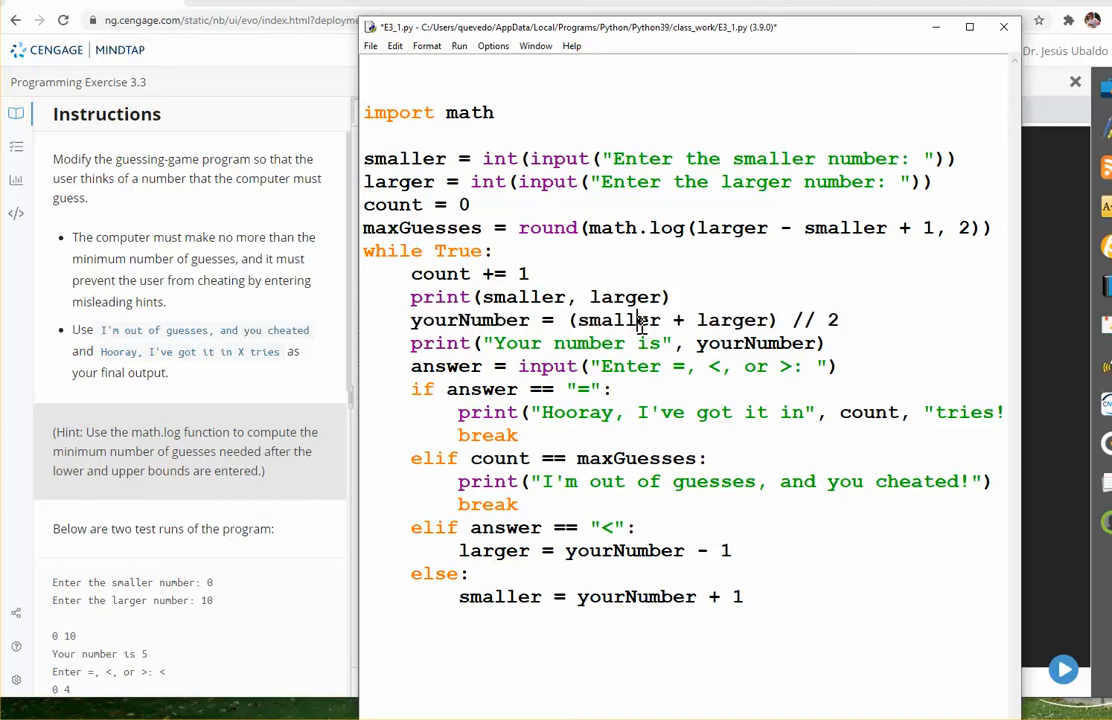
mouse_move(697, 603)
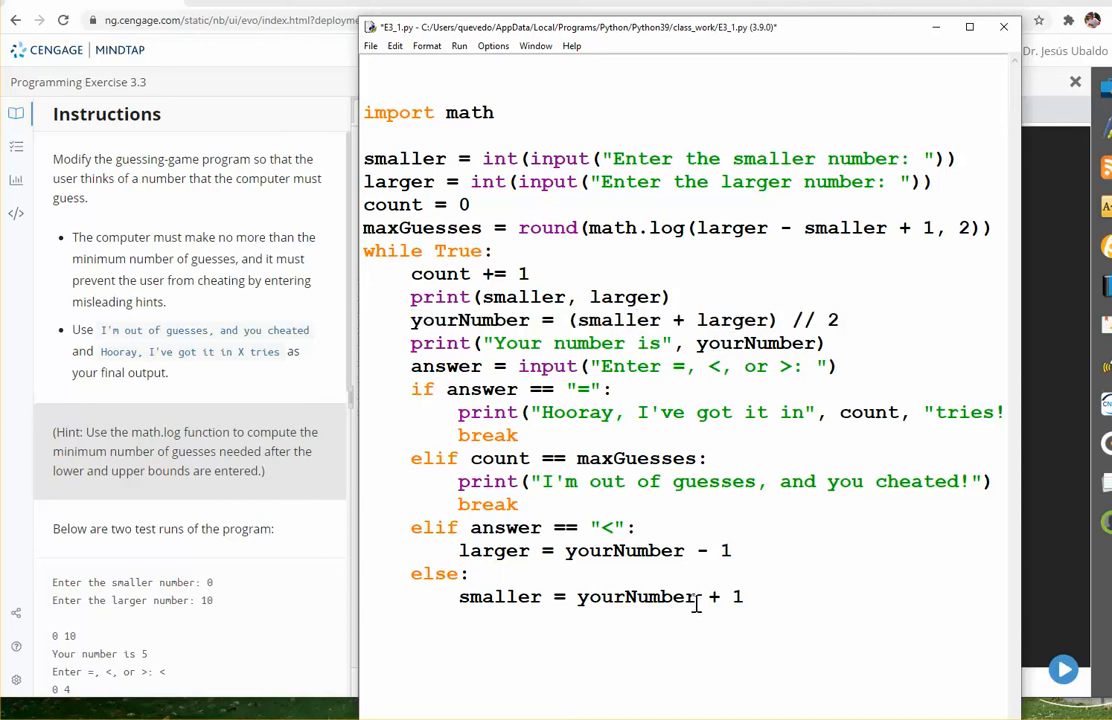